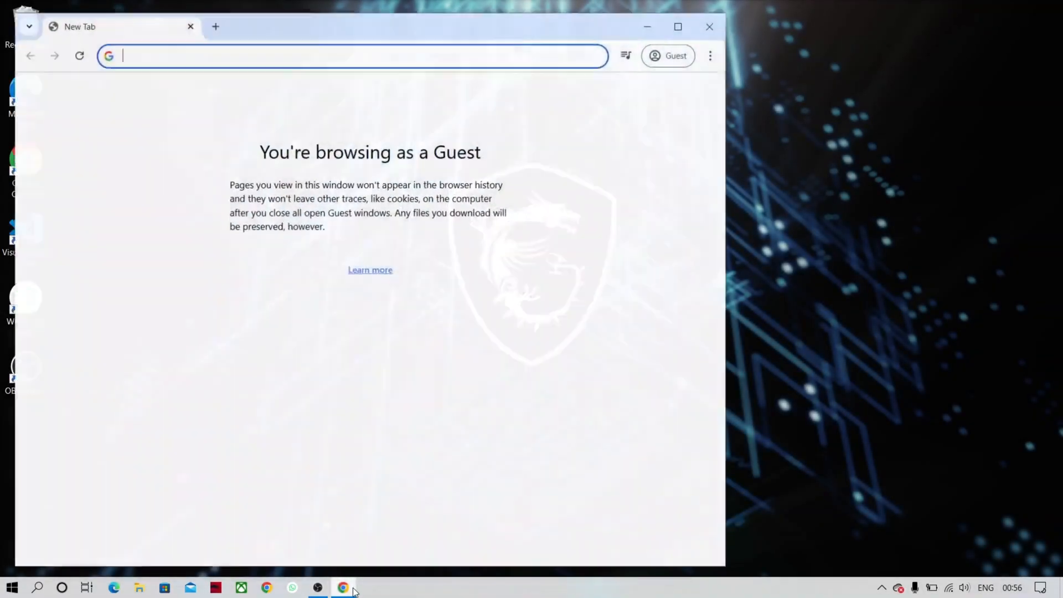
- Search Google for 'spotify' from the Chrome guest window and reopen the search box
left_click(677, 27)
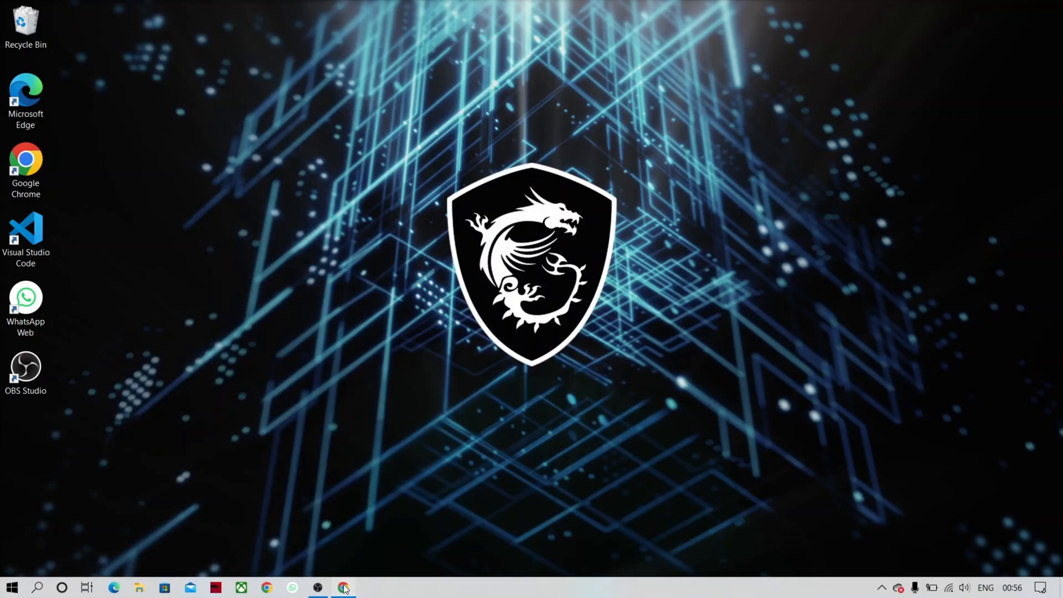
left_click(342, 587)
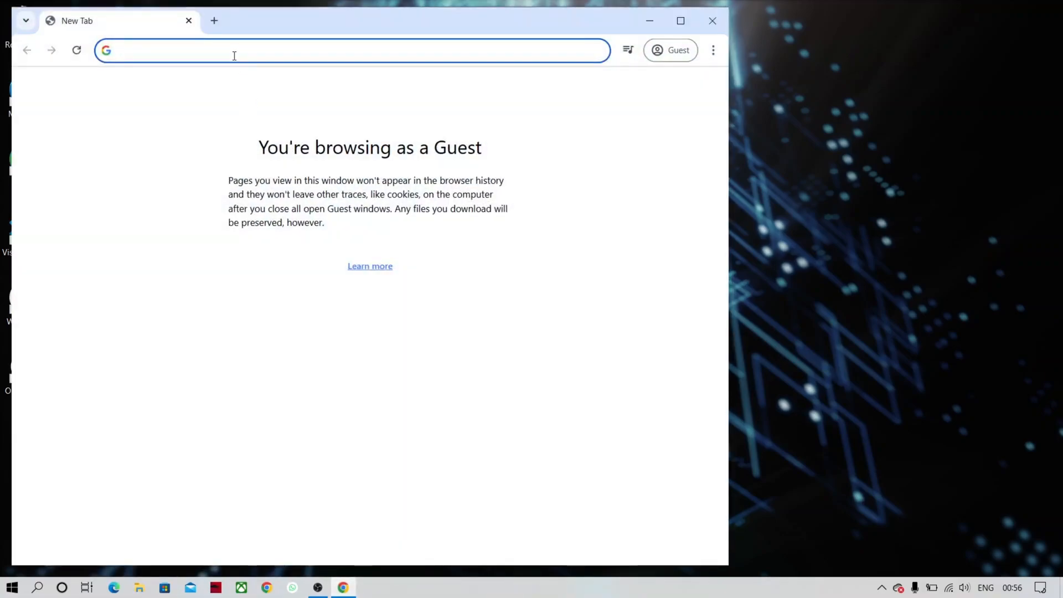
type("spotify premium")
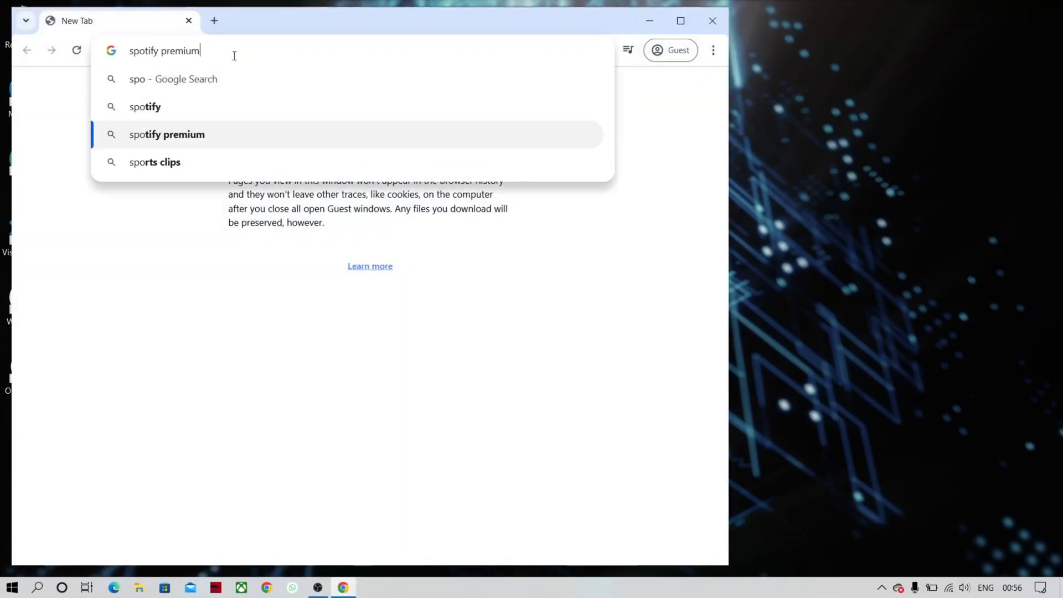
left_click(145, 107)
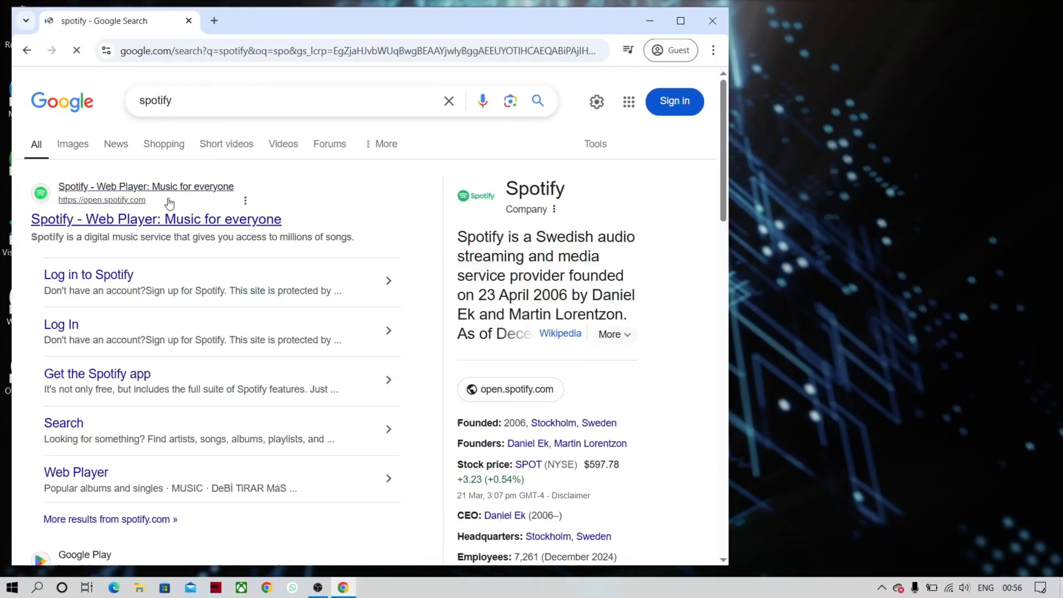
left_click(292, 100)
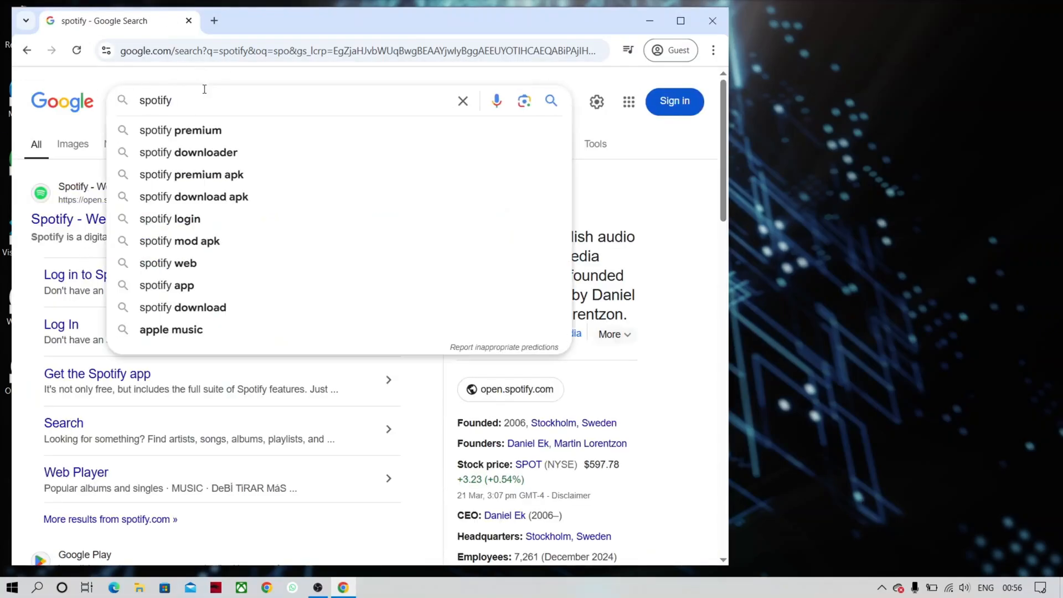
mouse_move(204, 307)
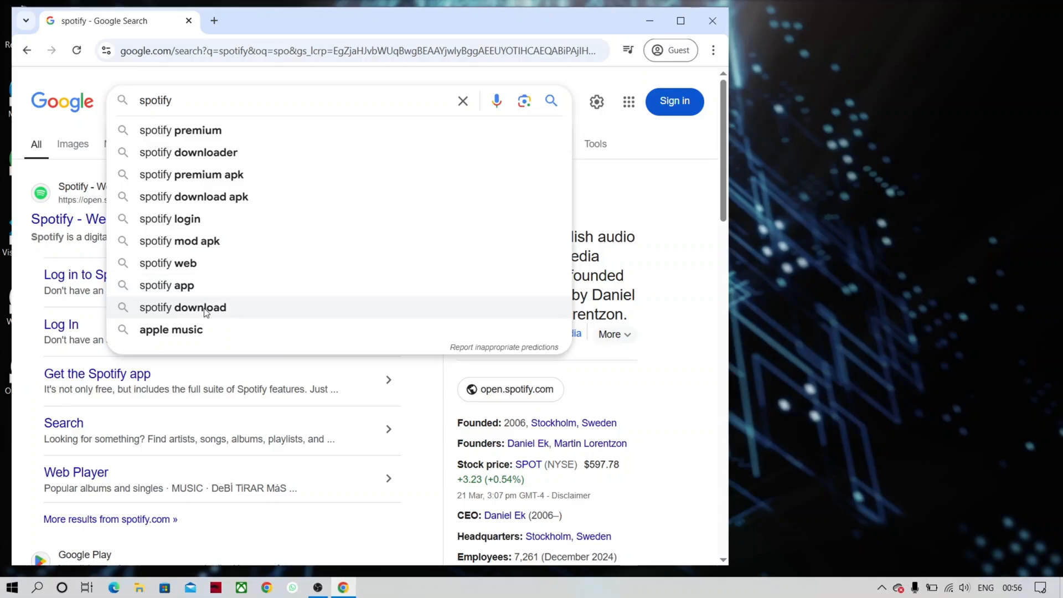
- Search 'spotify download' and reach Spotify's Windows download page via the Download link
left_click(182, 307)
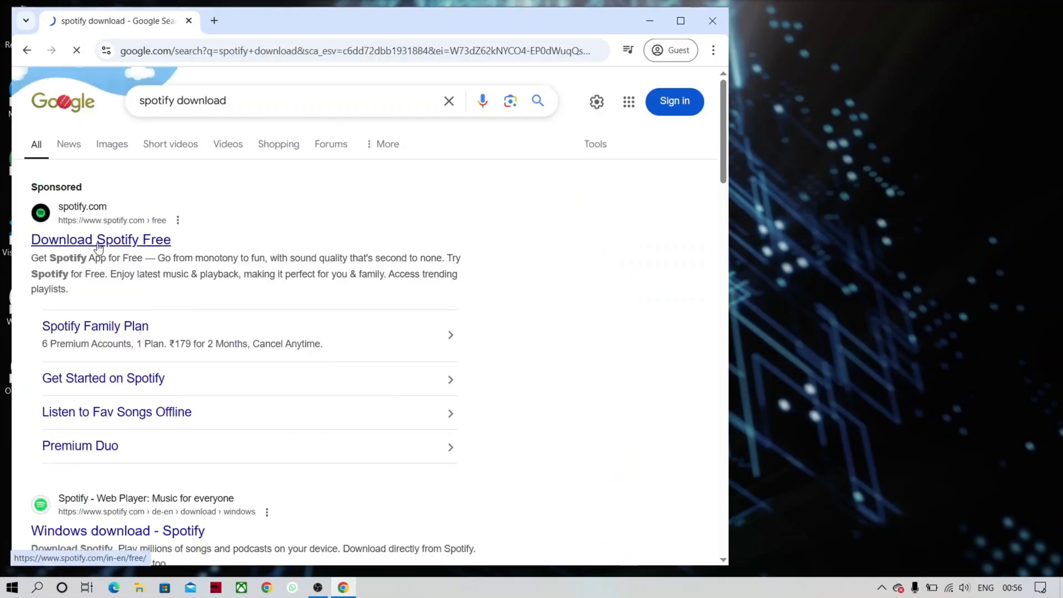
left_click(100, 239)
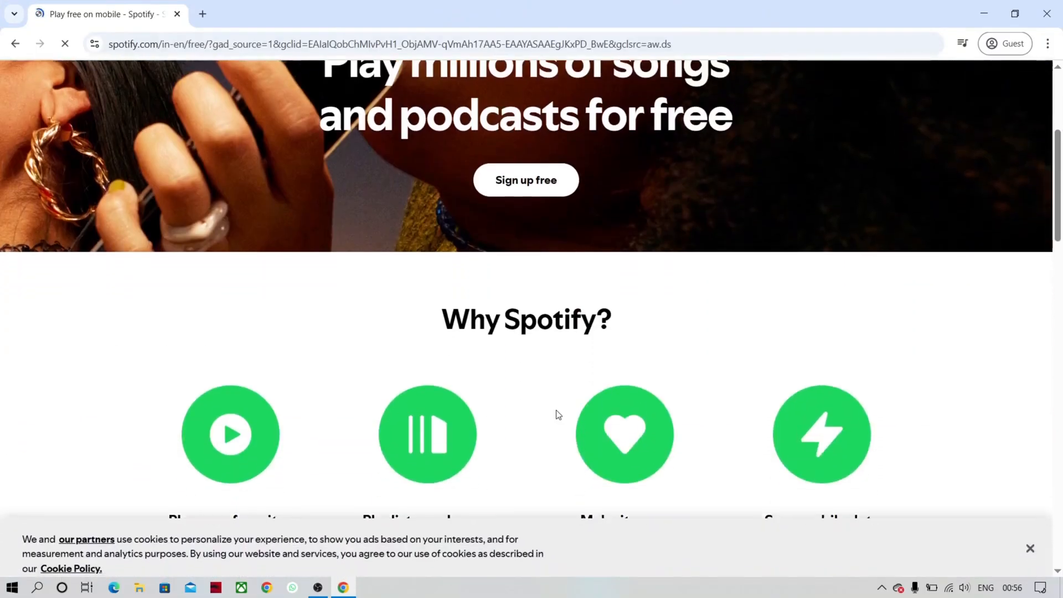
scroll("up", 3)
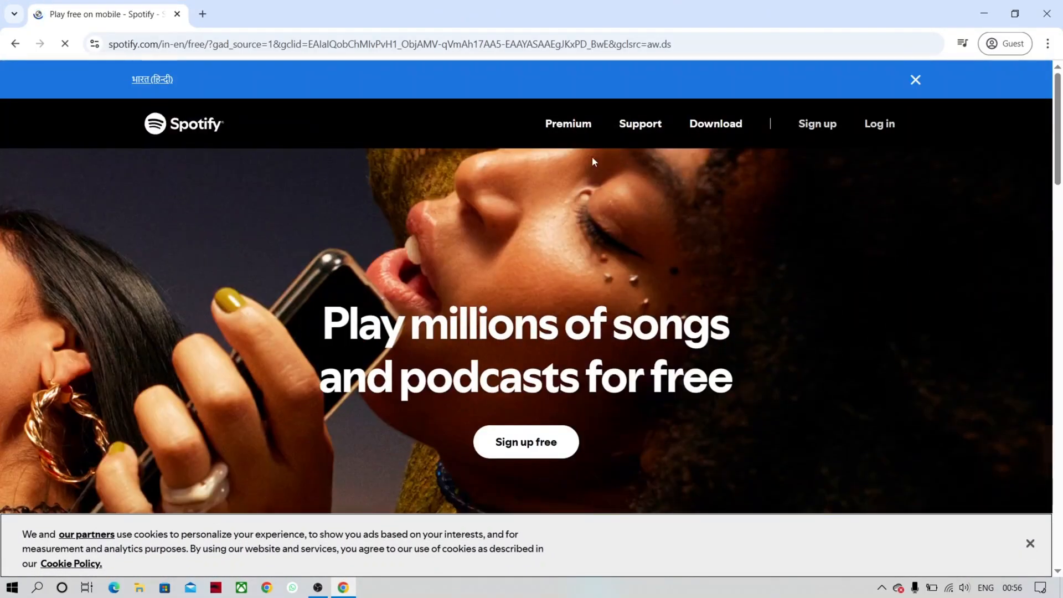
left_click(716, 123)
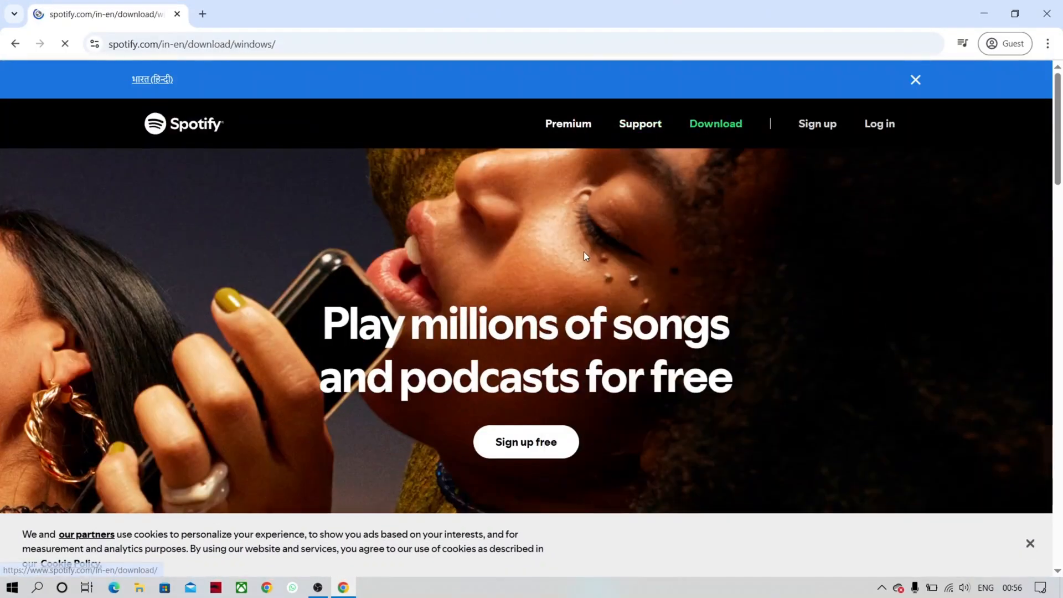
- Start the installer download with 'Download directly from Spotify'
scroll("down", 3)
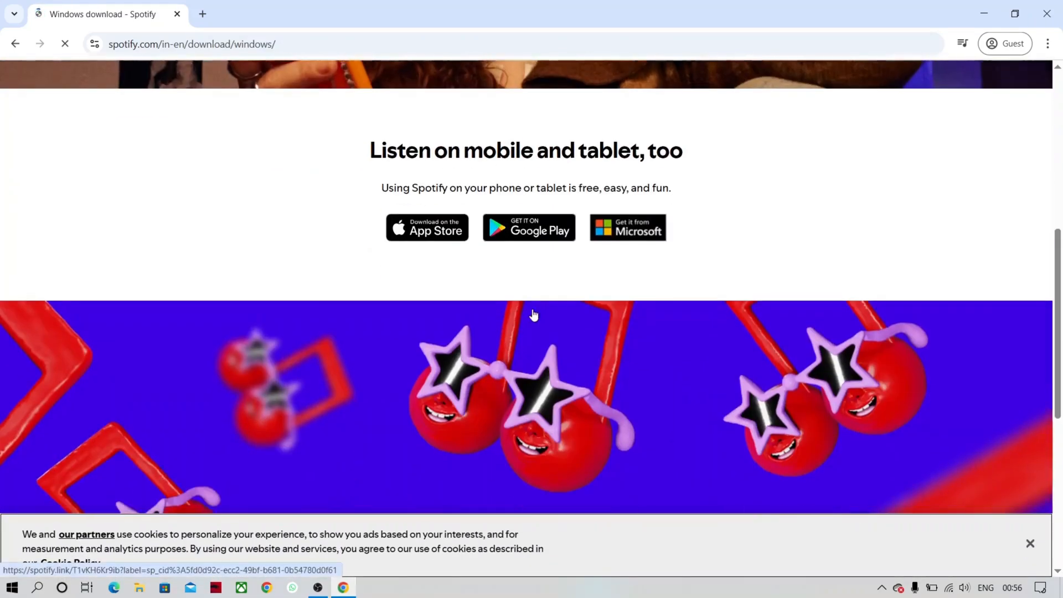
scroll("up", 3)
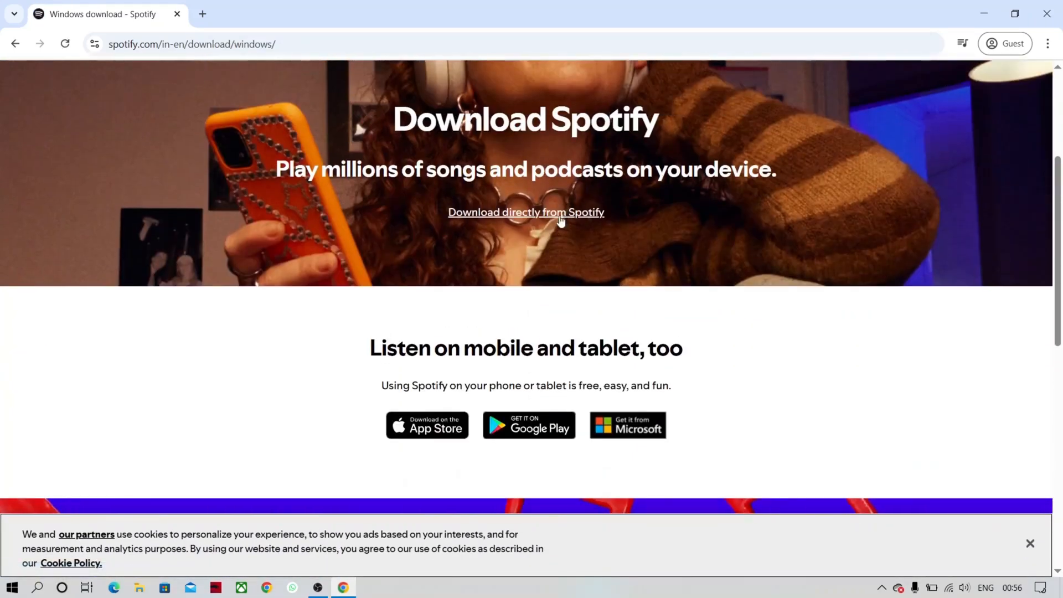
left_click(525, 211)
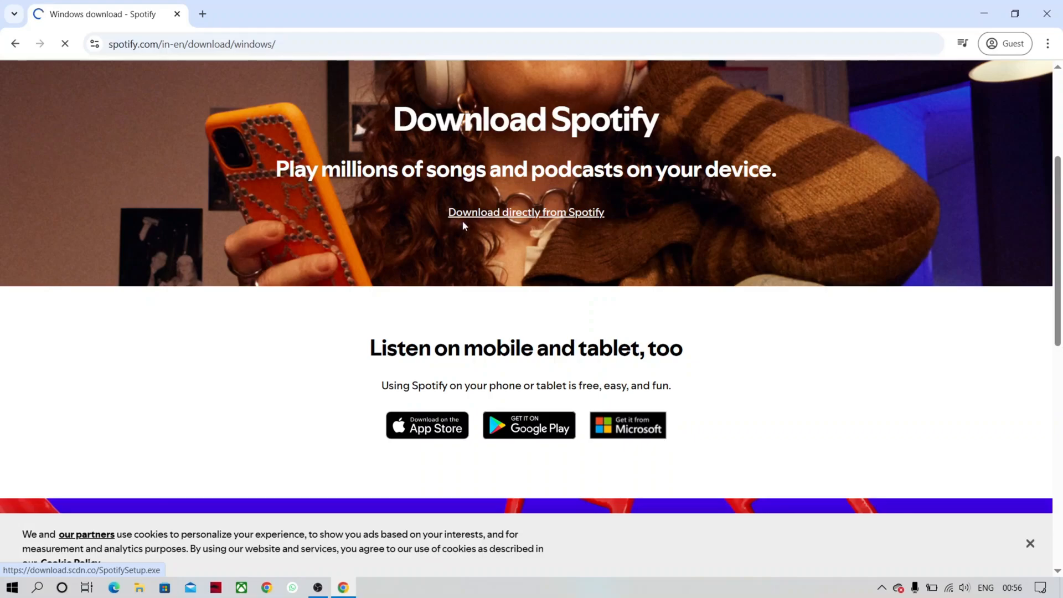
left_click(525, 211)
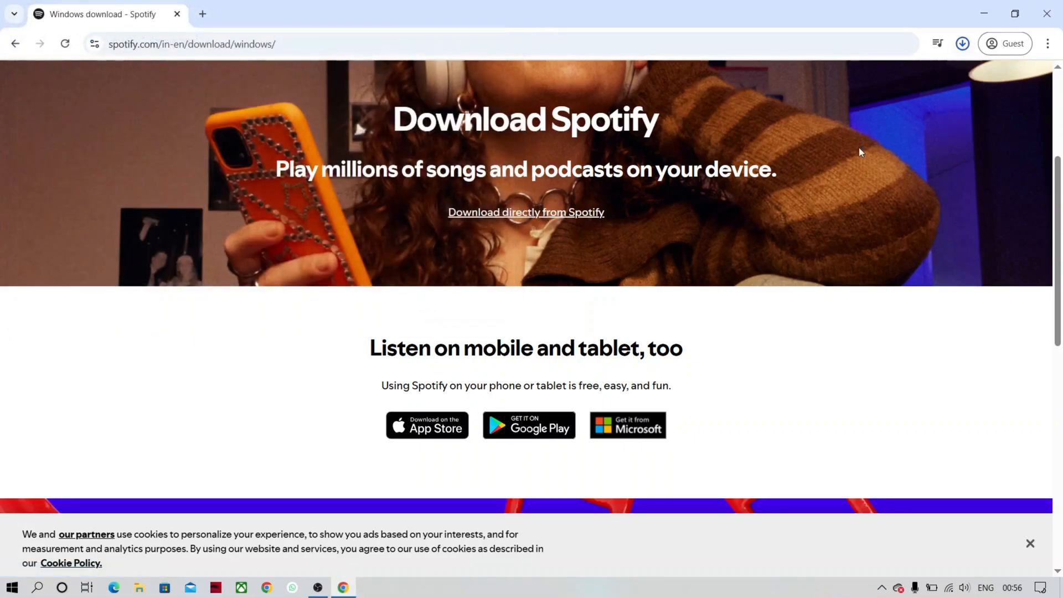
- Show Chrome's recent downloads to reach SpotifySetup.exe
left_click(962, 43)
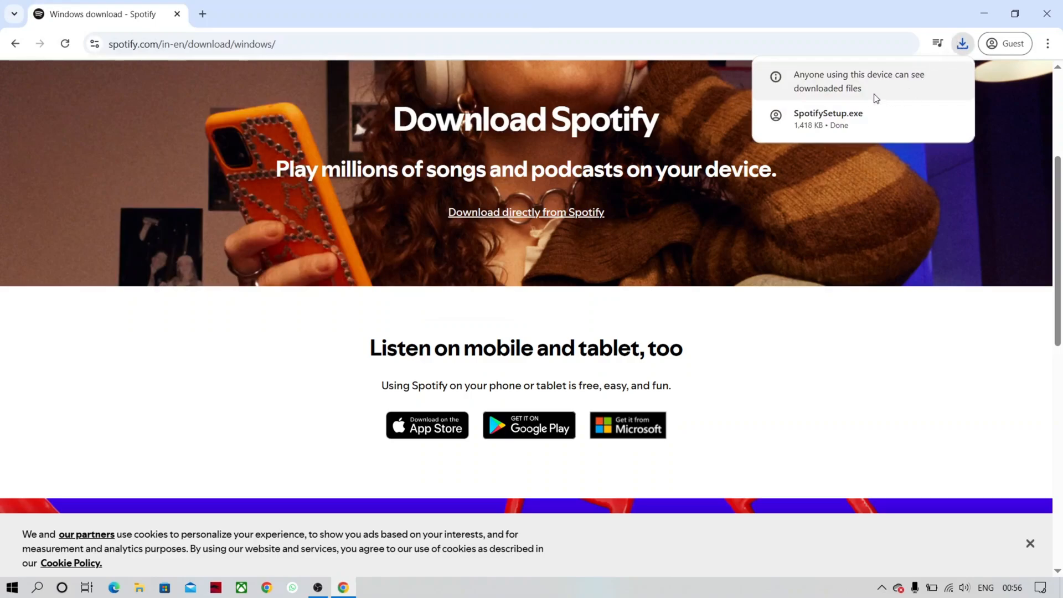
mouse_move(871, 130)
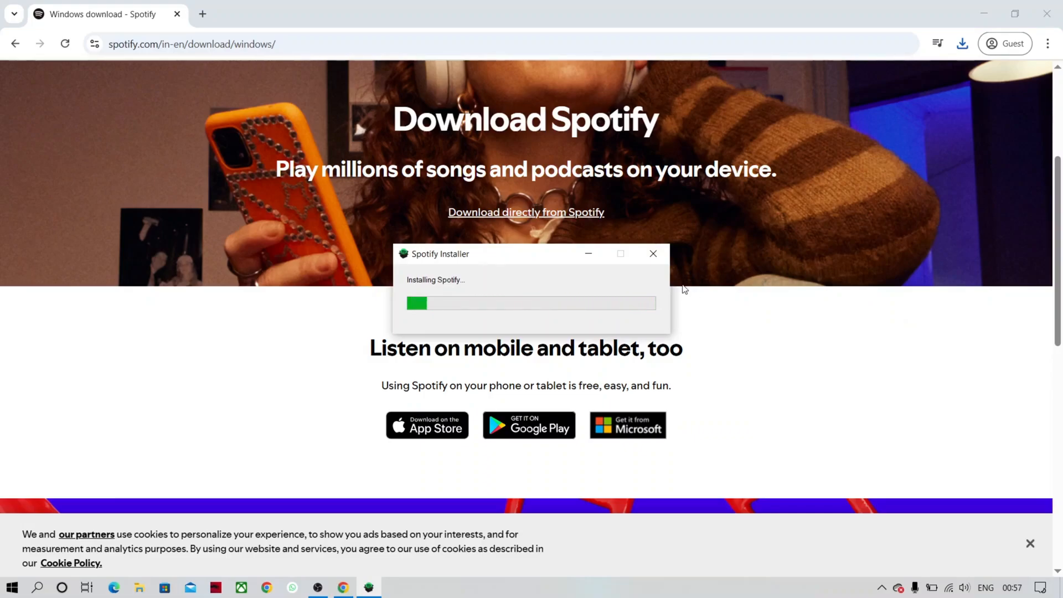
- Let the installer finish so Spotify opens at its login prompt
left_click(652, 254)
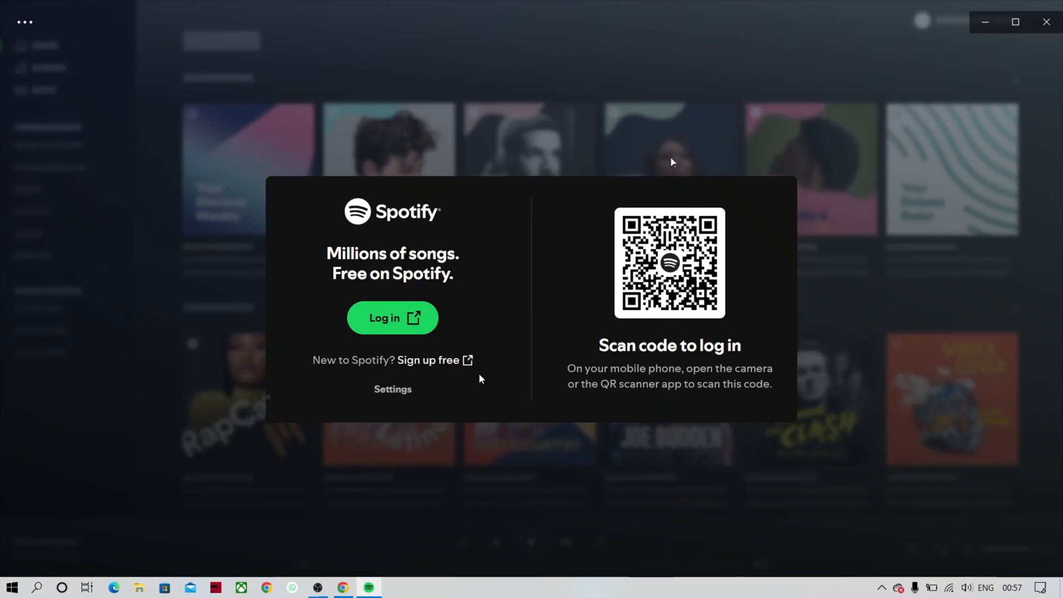
mouse_move(823, 133)
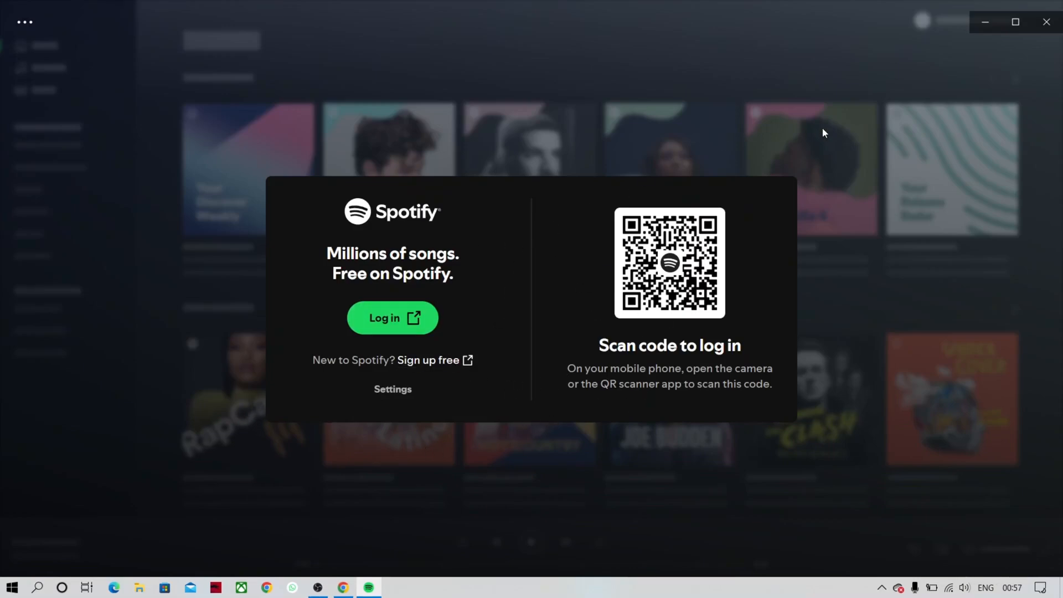
mouse_move(1017, 37)
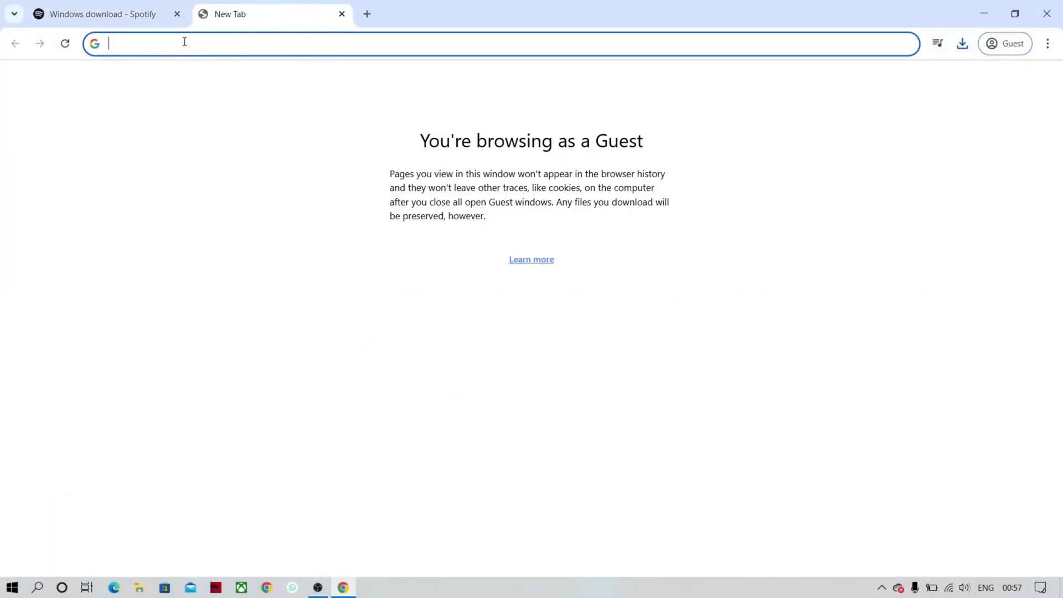
- Search Google for spicetify and open the Spicetify website's Getting Started docs
type("spe")
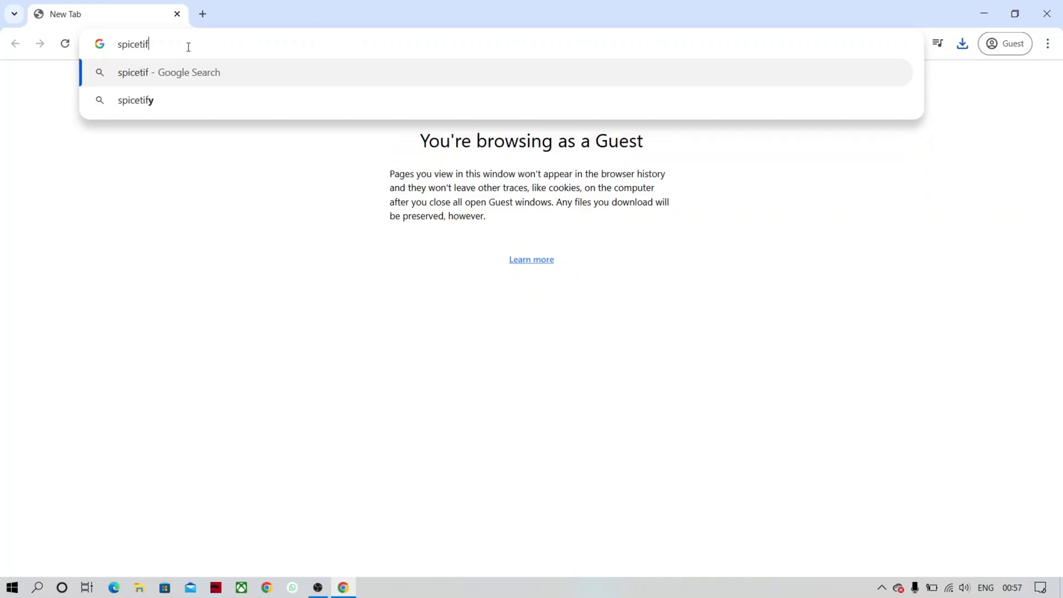
left_click(135, 100)
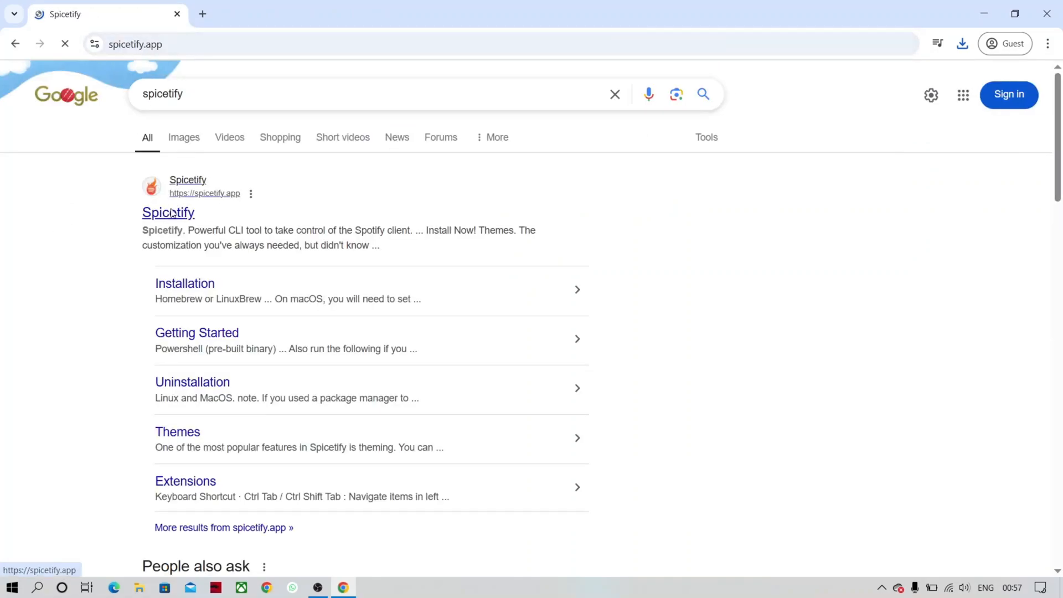
left_click(168, 212)
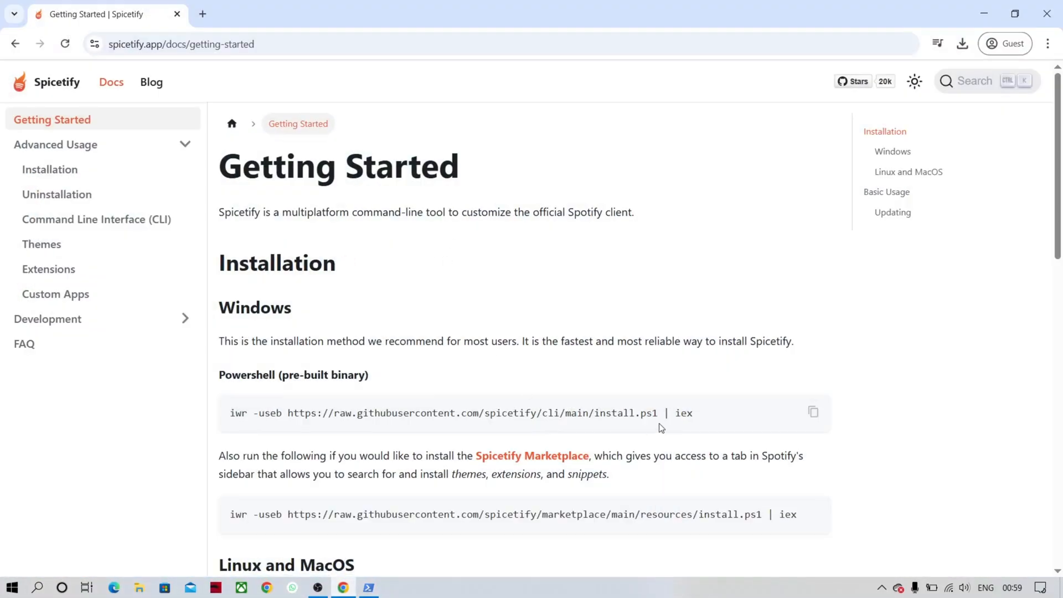
- Run the Spicetify iwr install command in PowerShell, installing v2.39.5 and the Marketplace
left_click(368, 587)
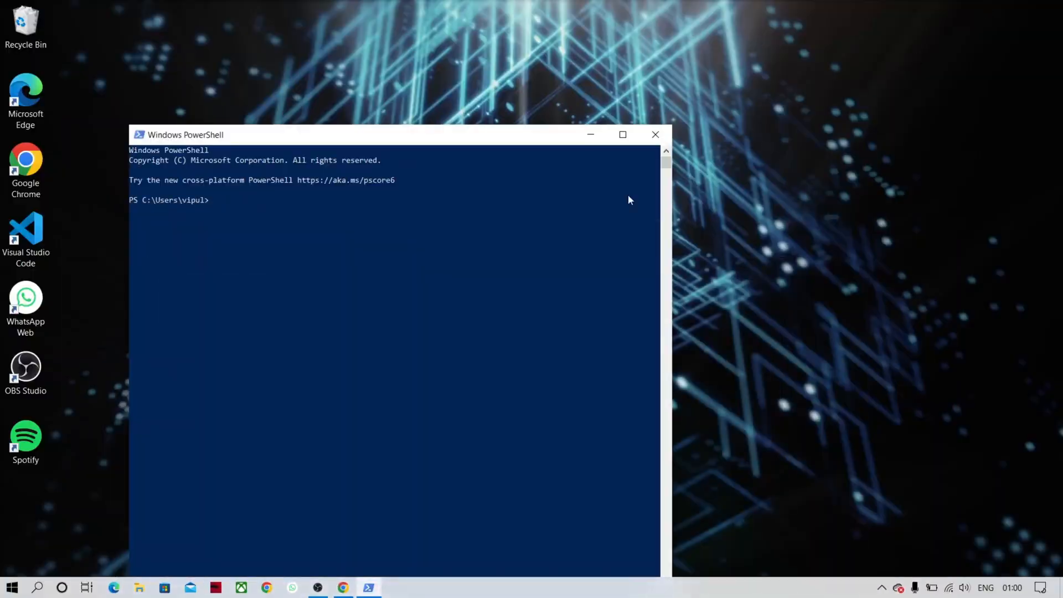
key("Enter")
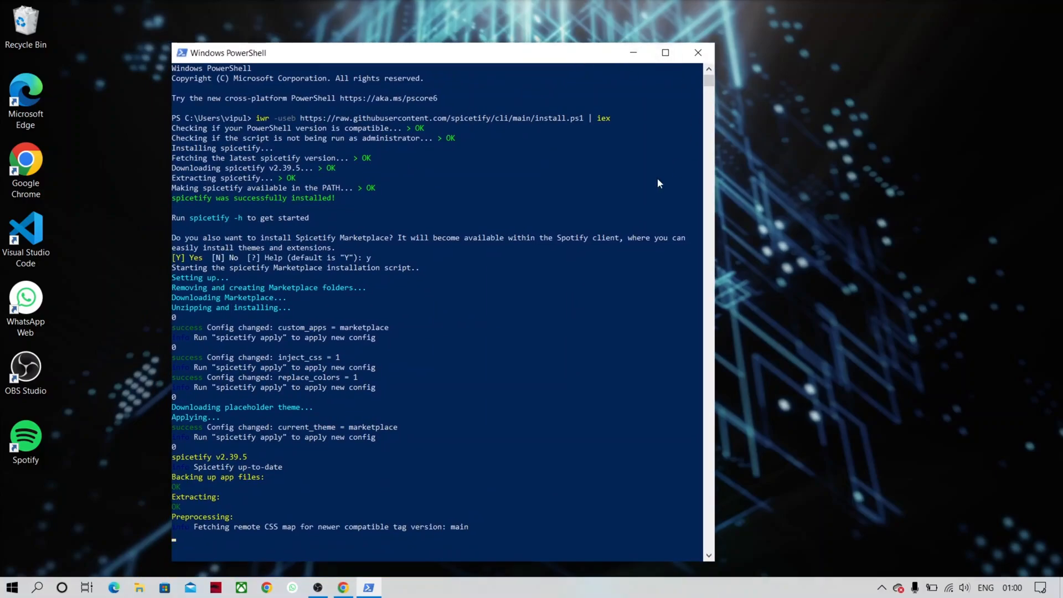
scroll("down", 3)
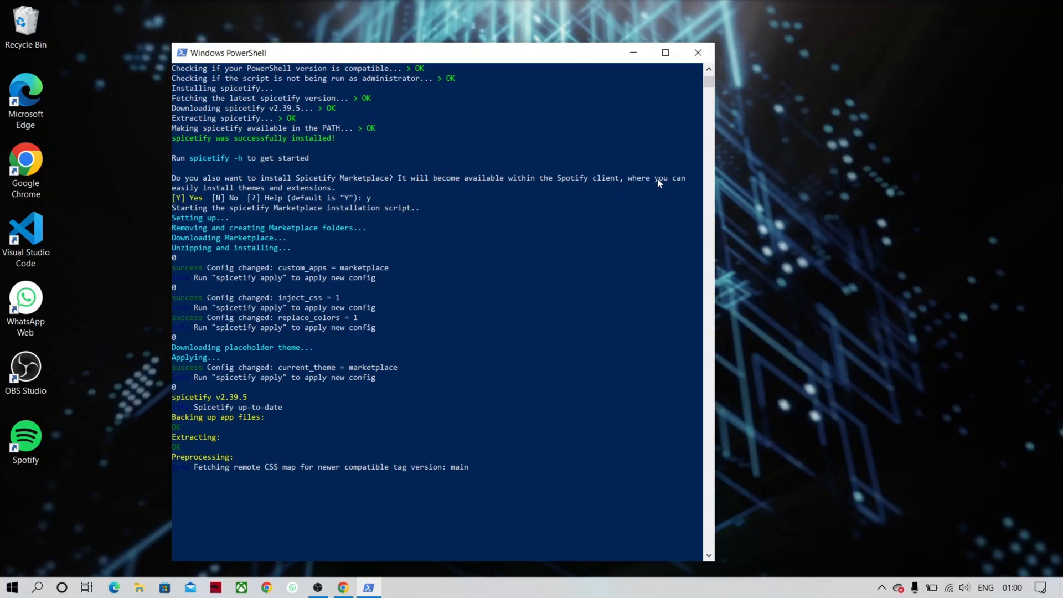
scroll("down", 3)
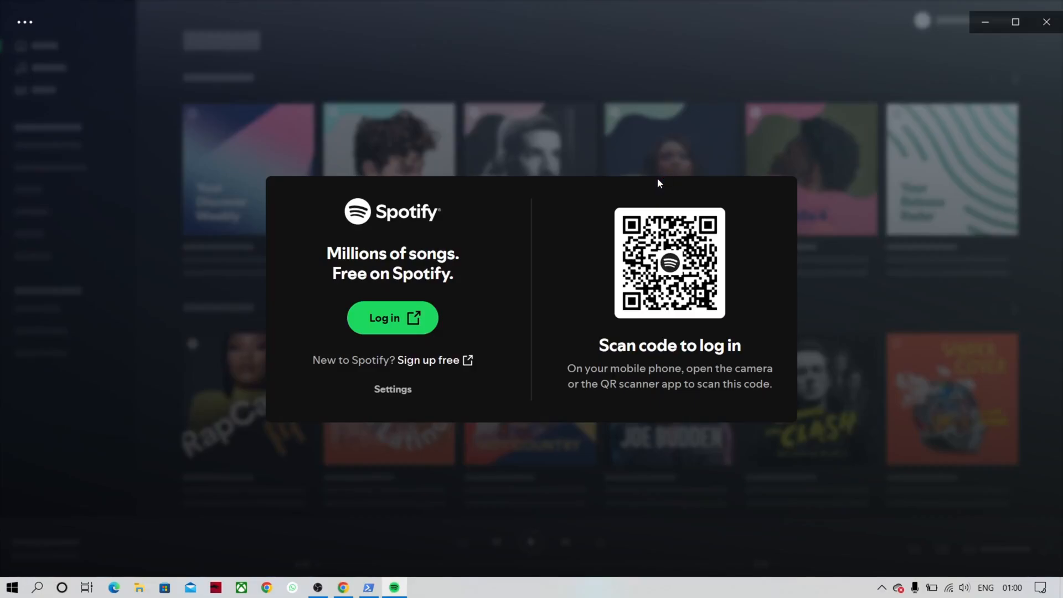
mouse_move(976, 46)
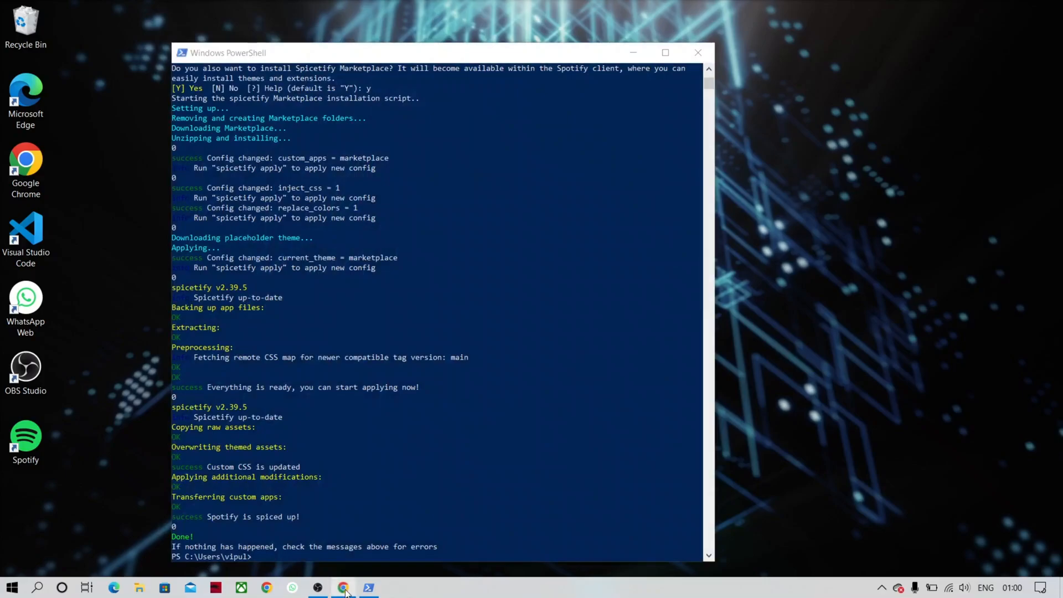
- Enter the Marketplace iwr install command again in PowerShell and let Spotify relaunch
left_click(342, 587)
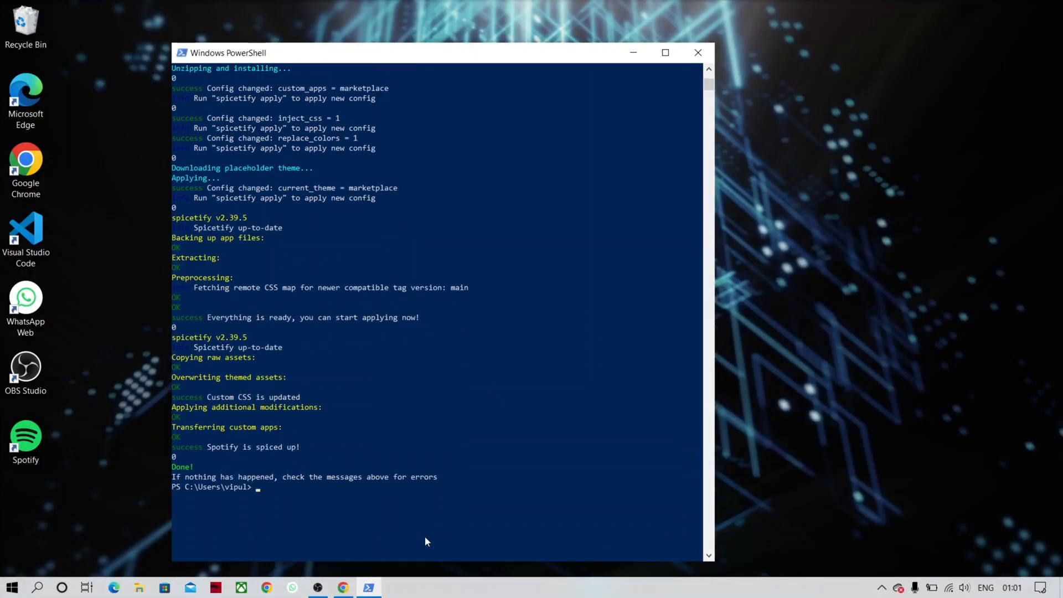
type("iwr -useb https://raw.githubusercontent.com/spicetify/marketplace/main/resources/install.ps1 | iex")
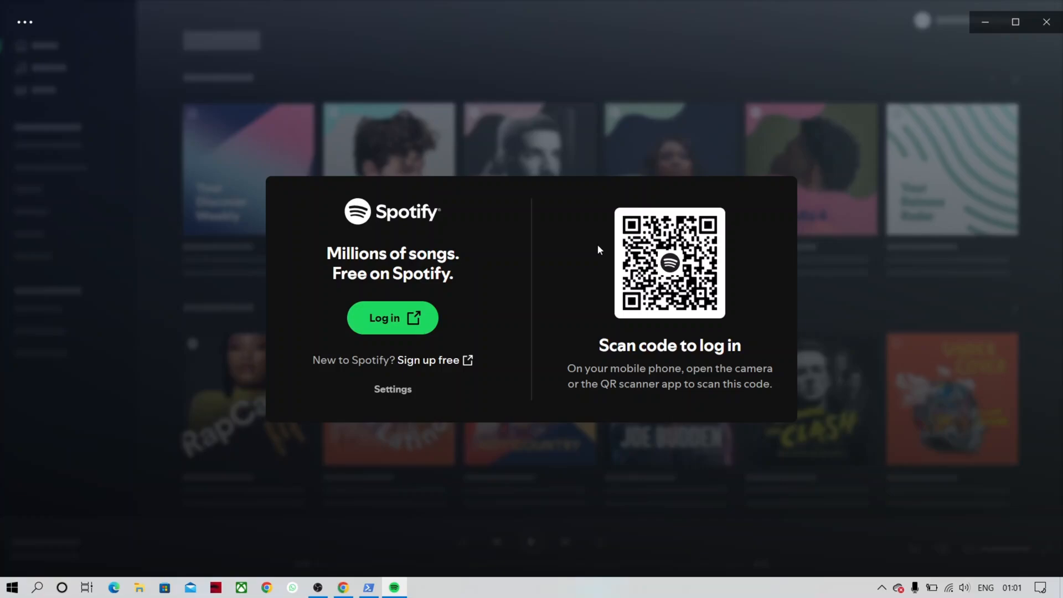
mouse_move(762, 401)
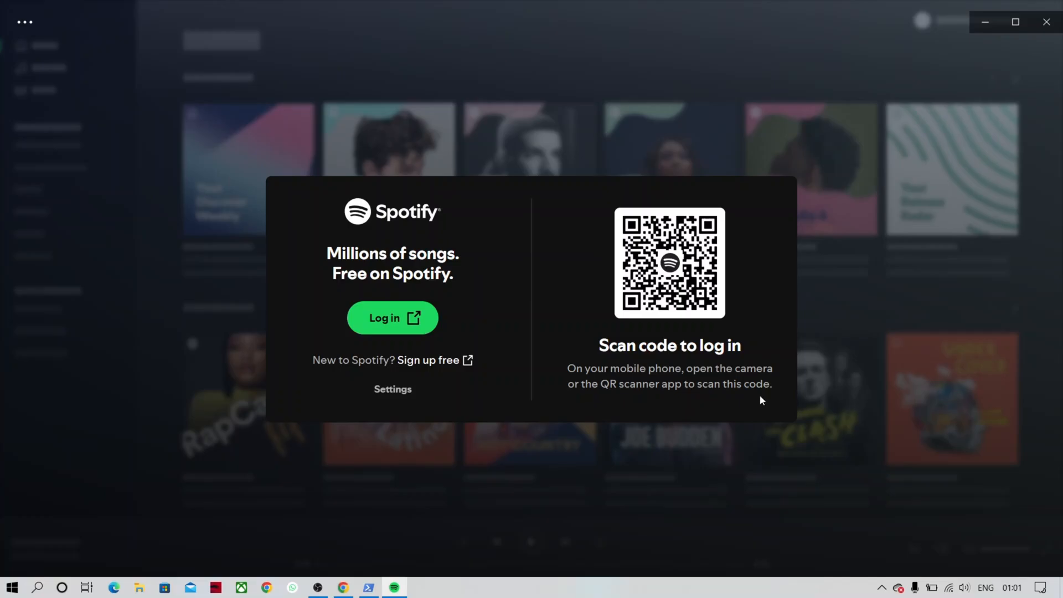
- Log in to Spotify and install the adblockify extension found by searching 'ads'
left_click(392, 317)
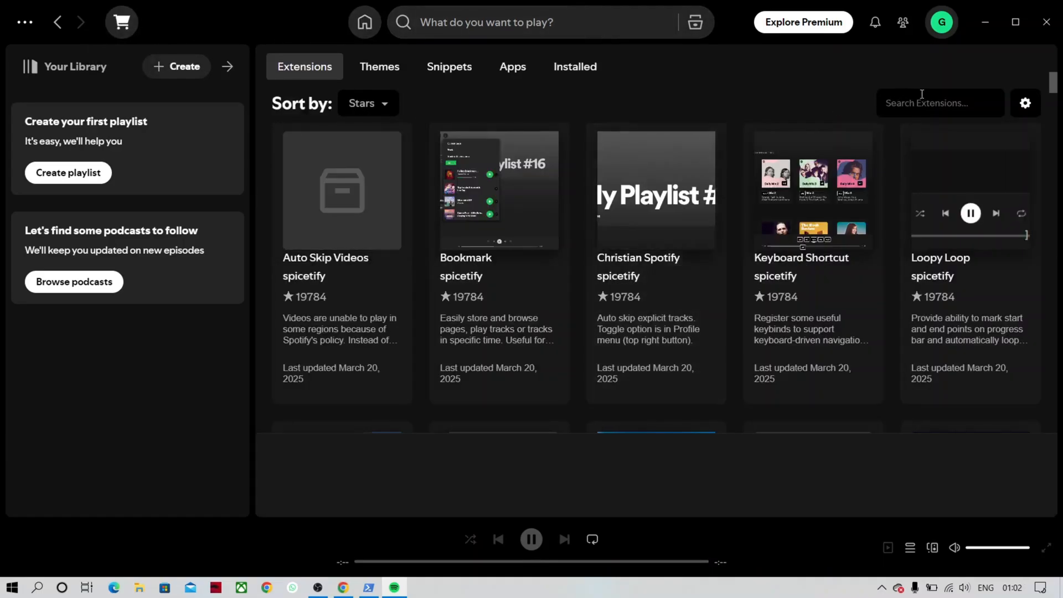
type("ads")
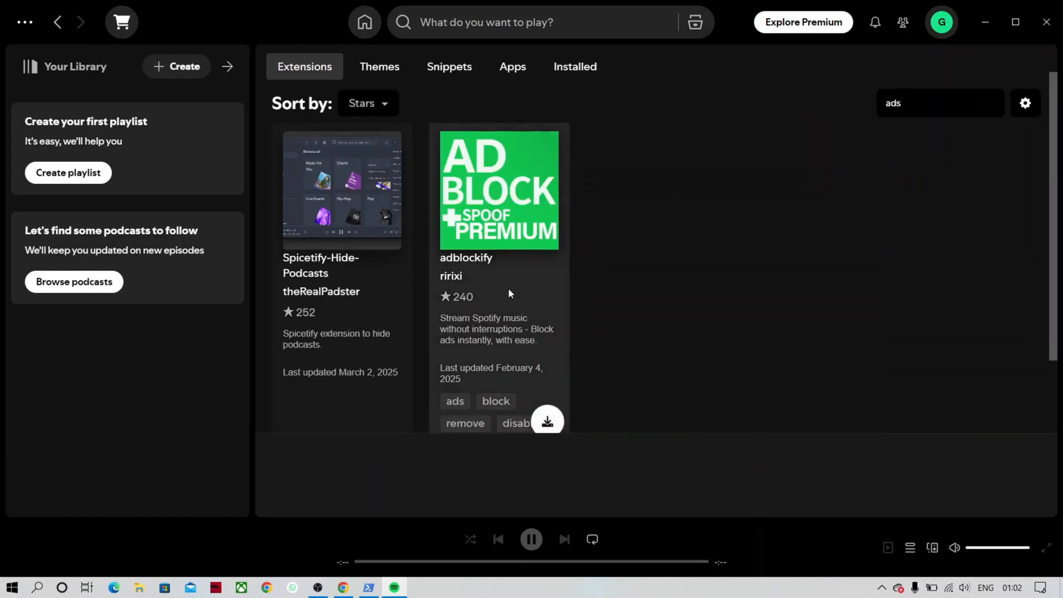
left_click(547, 420)
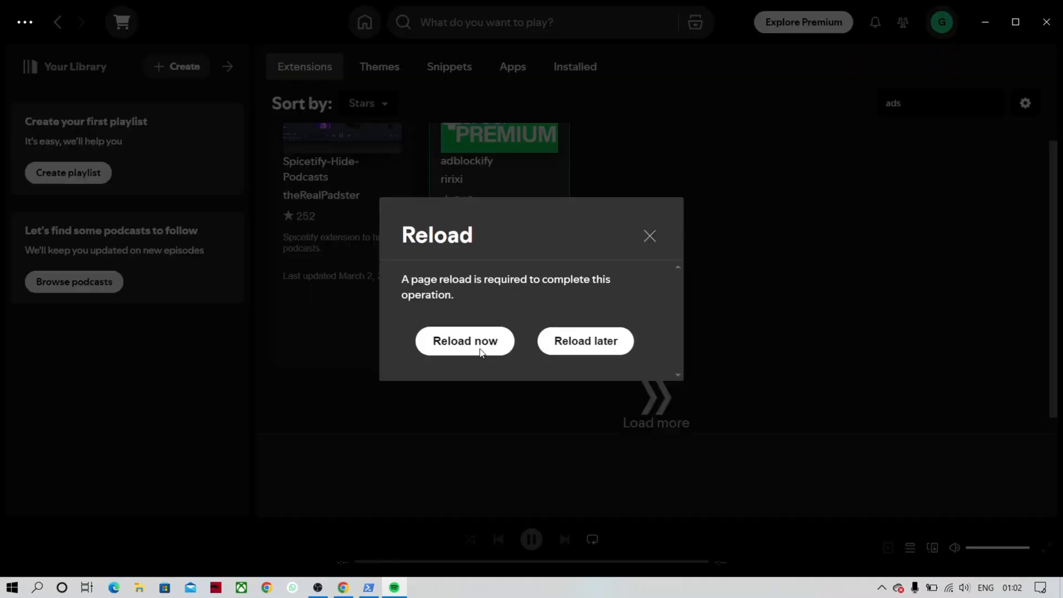
- Reload Spotify with adblockify and browse the Themes catalog down to StarryNight
left_click(464, 341)
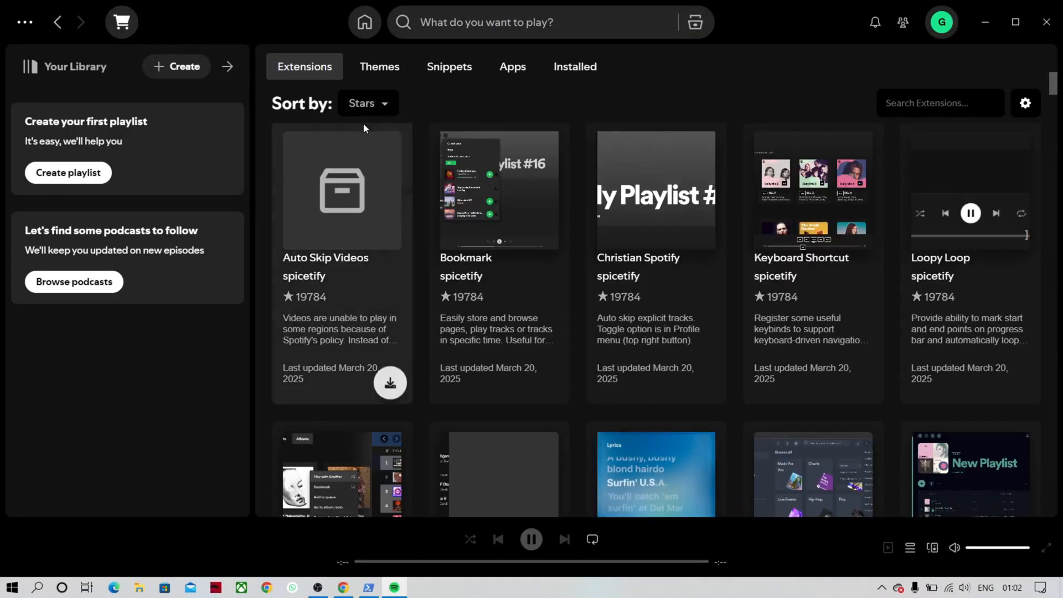
left_click(378, 66)
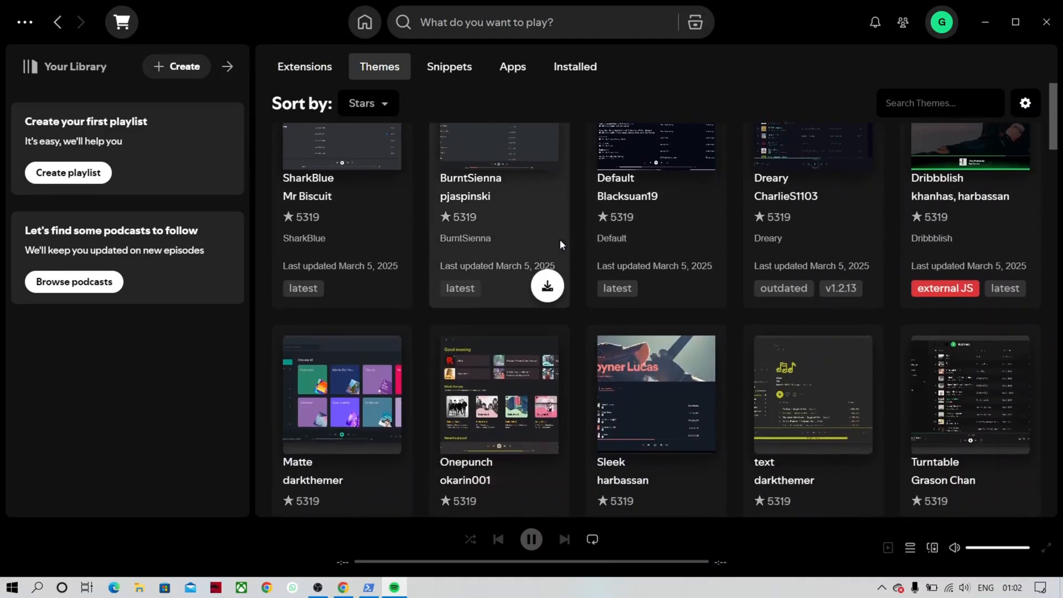
scroll("down", 3)
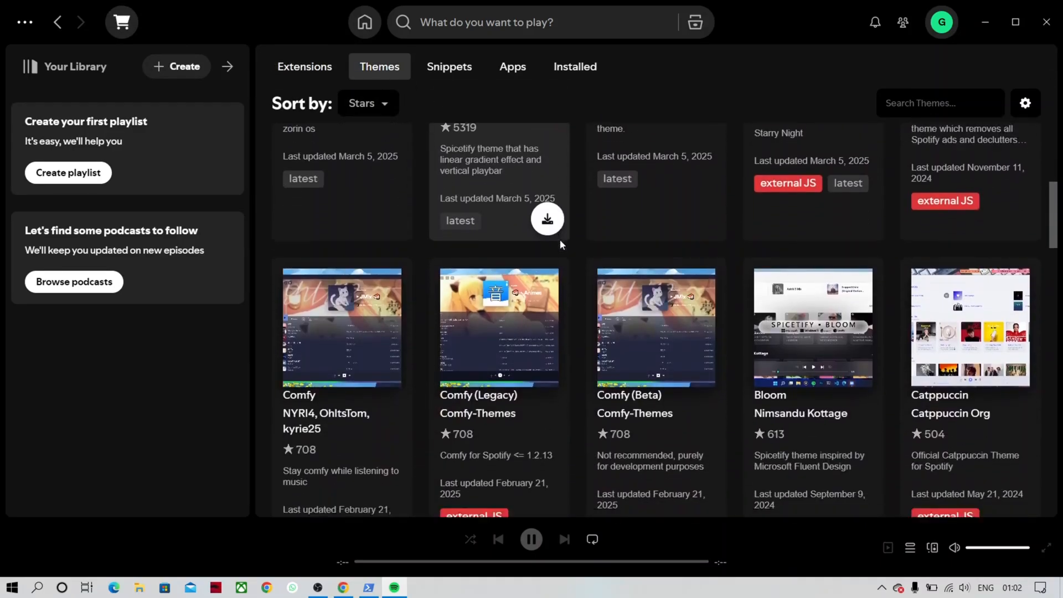
scroll("down", 3)
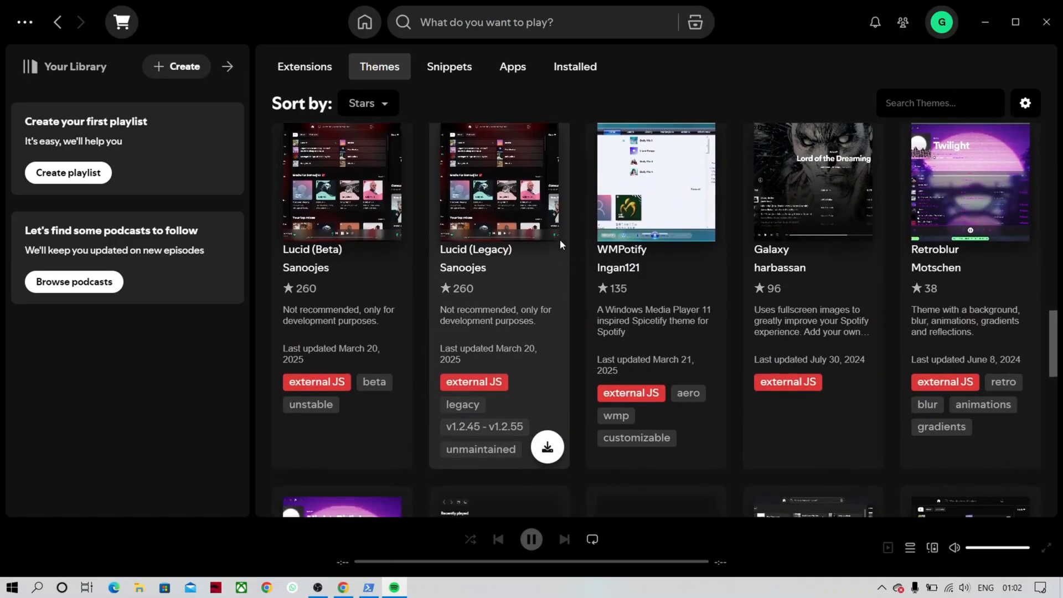
scroll("down", 3)
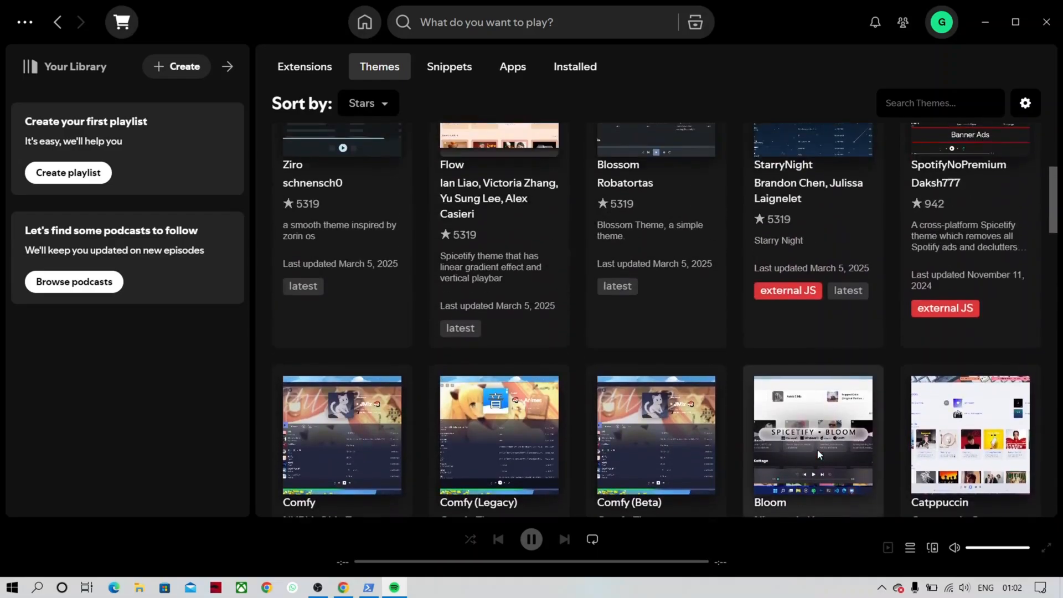
scroll("up", 3)
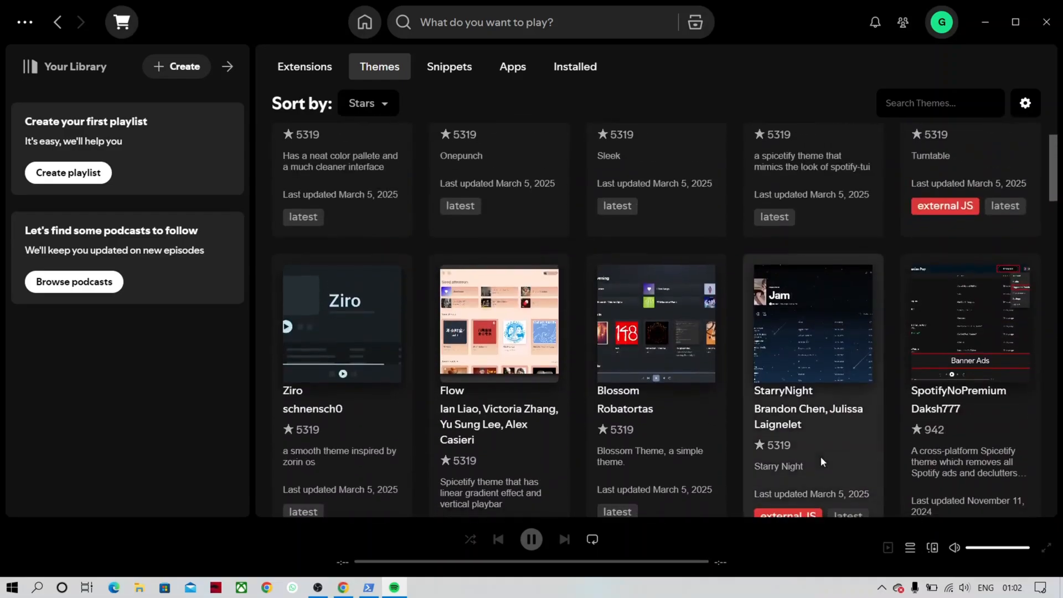
scroll("down", 3)
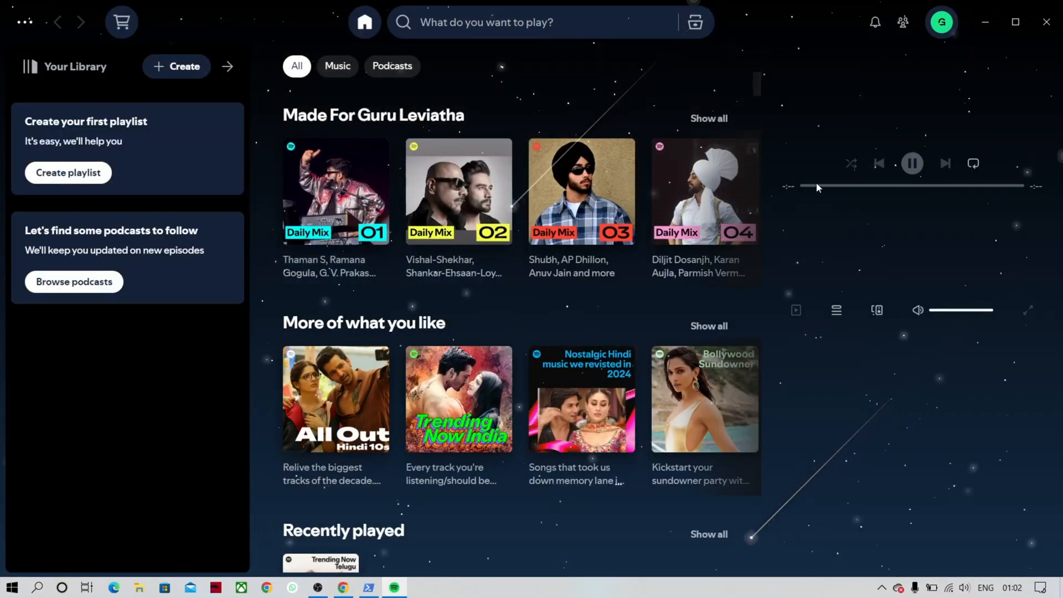
- Browse the Snippets catalog, then return to the Extensions list led by Auto Skip Videos
left_click(379, 66)
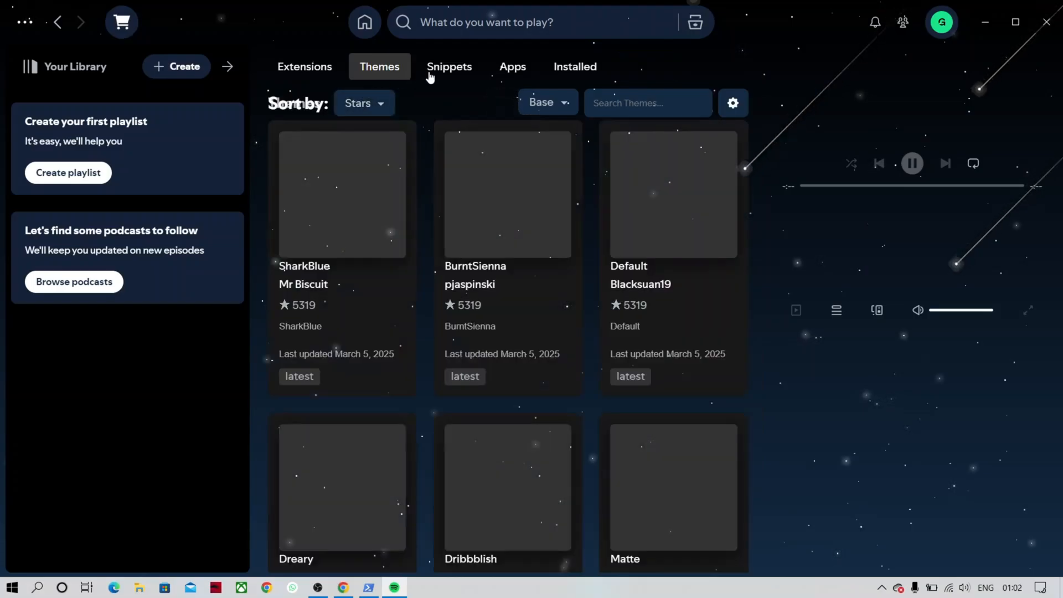
left_click(449, 66)
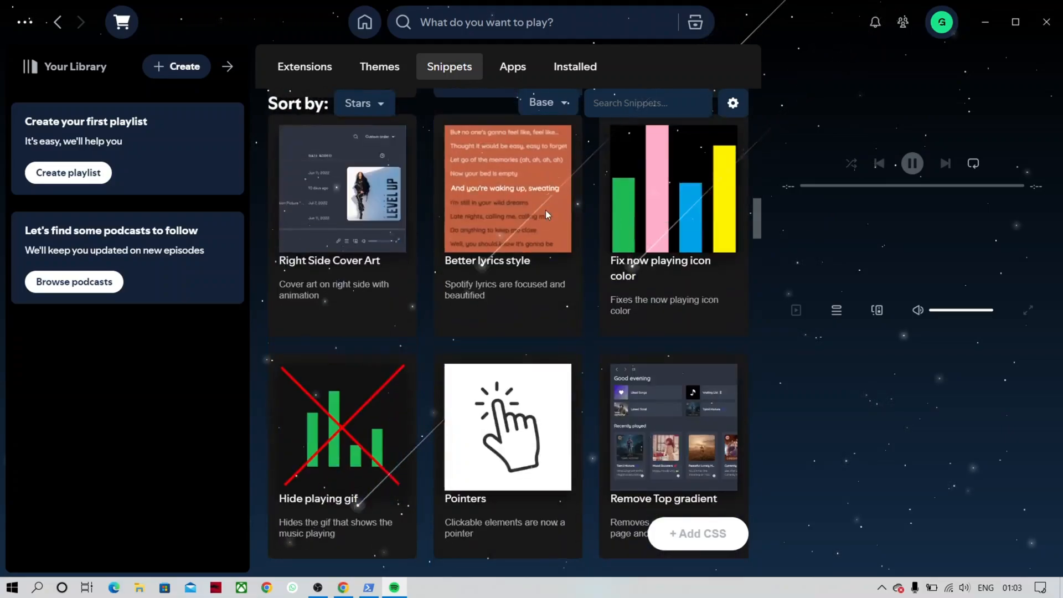
scroll("down", 3)
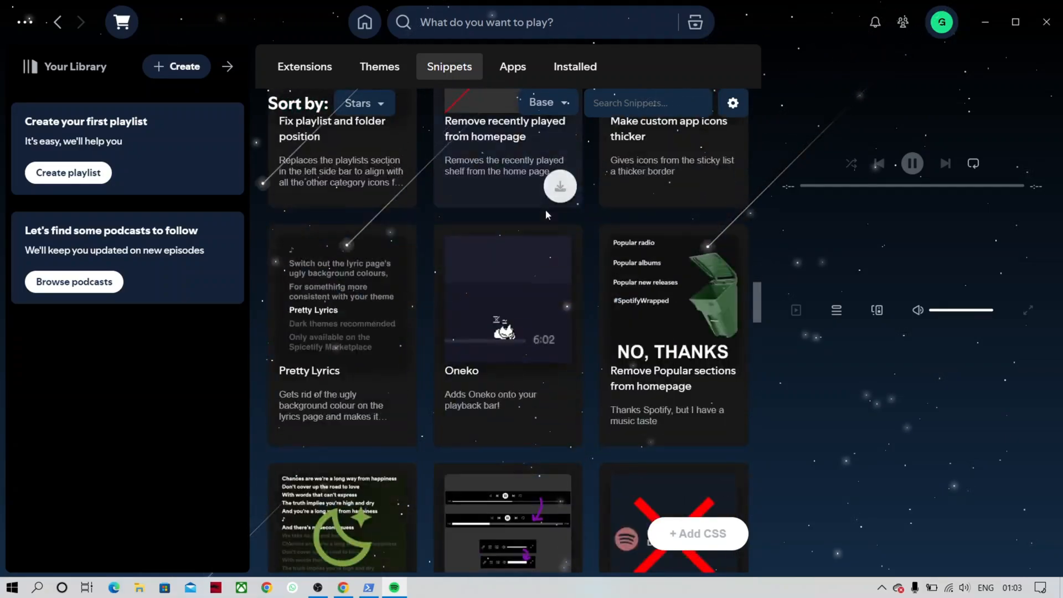
scroll("down", 3)
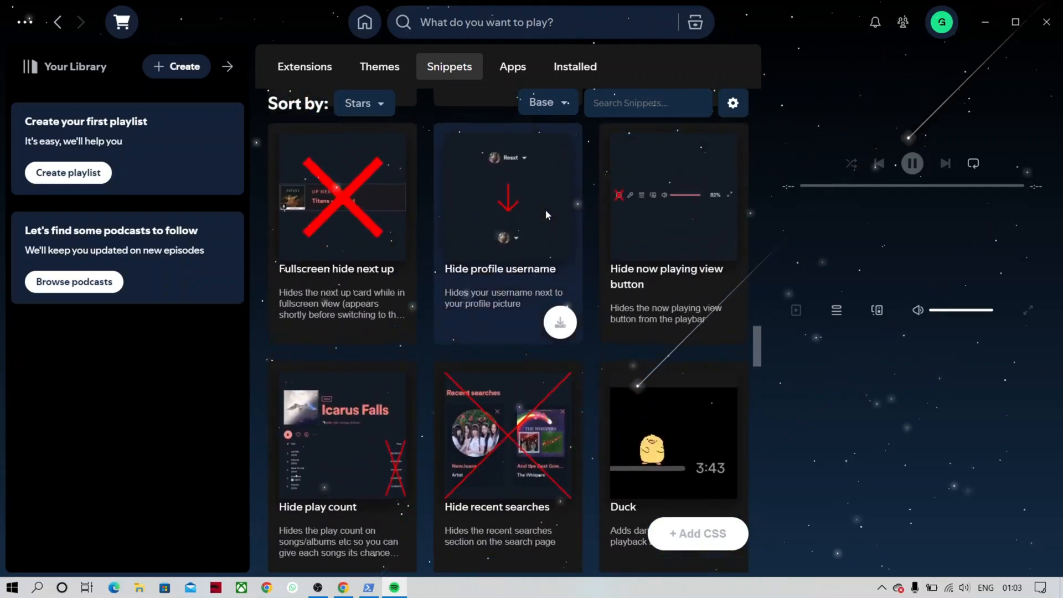
scroll("down", 3)
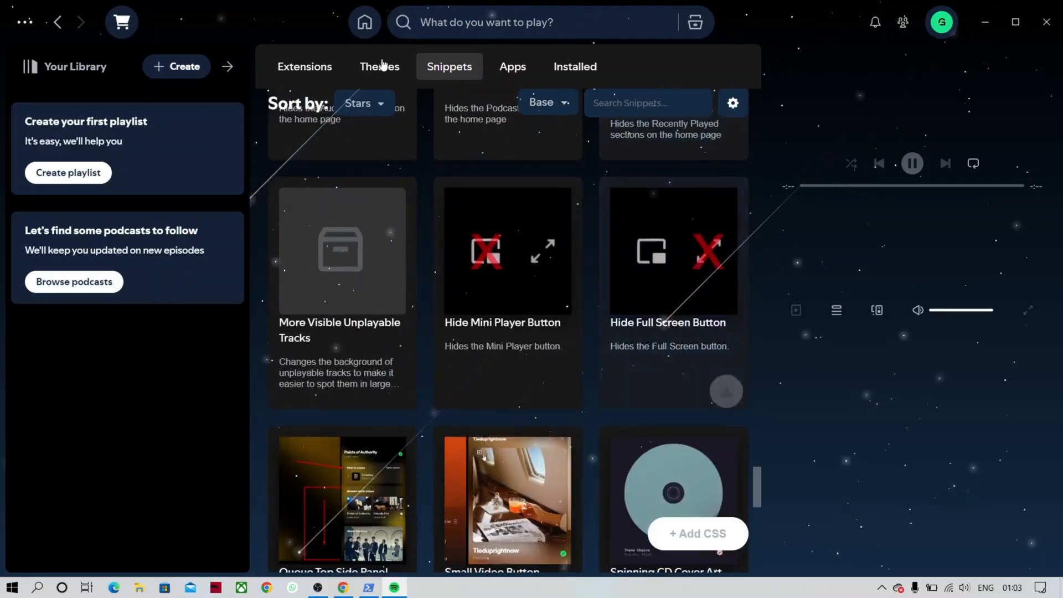
left_click(304, 66)
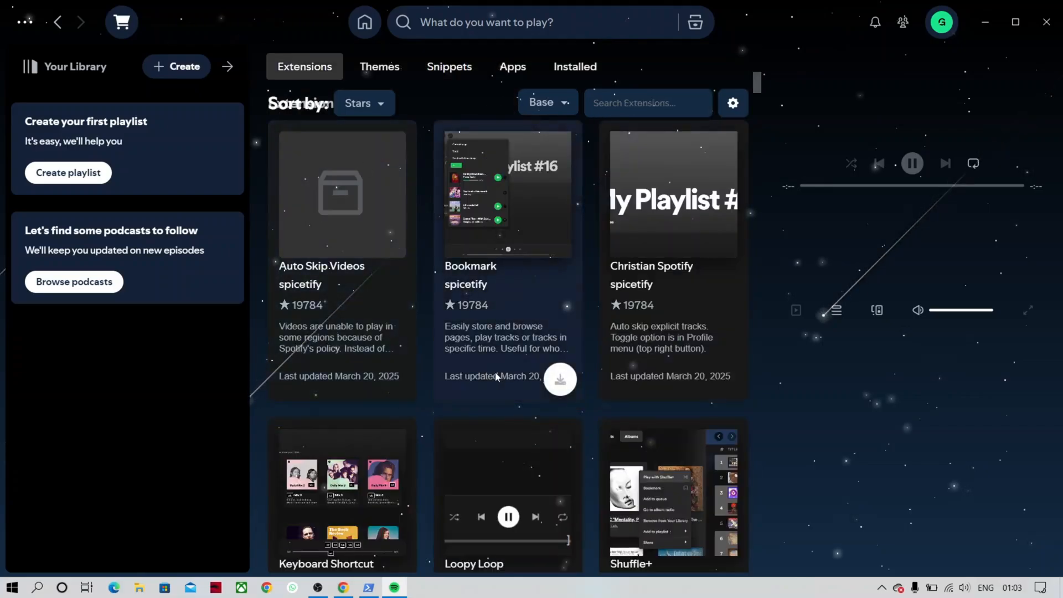
- Install Beautiful Lyrics from the Marketplace, then head Home and reach the Raj Ranjodh artist page
scroll("down", 3)
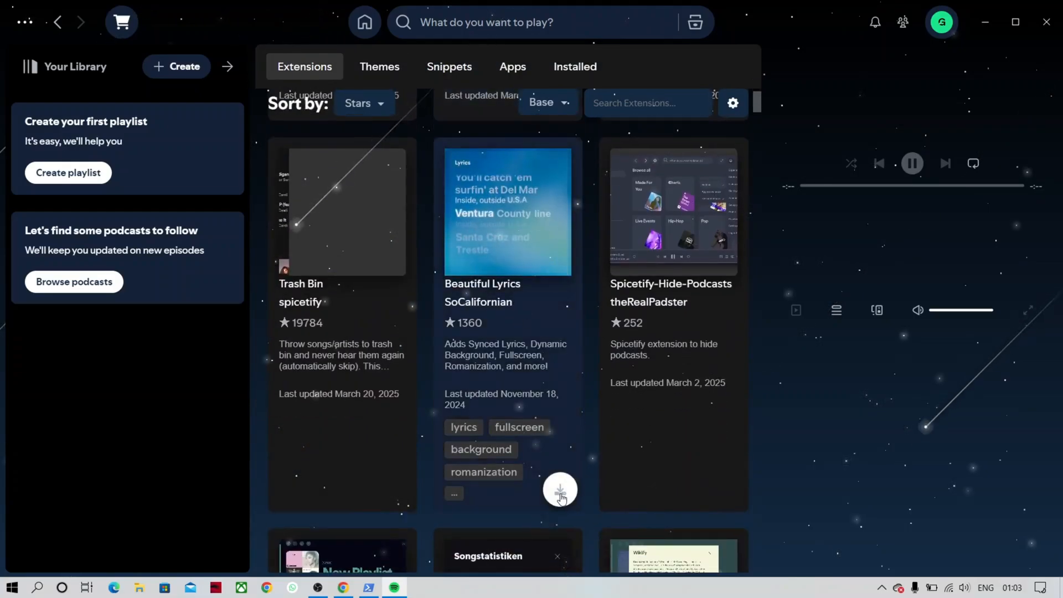
left_click(507, 210)
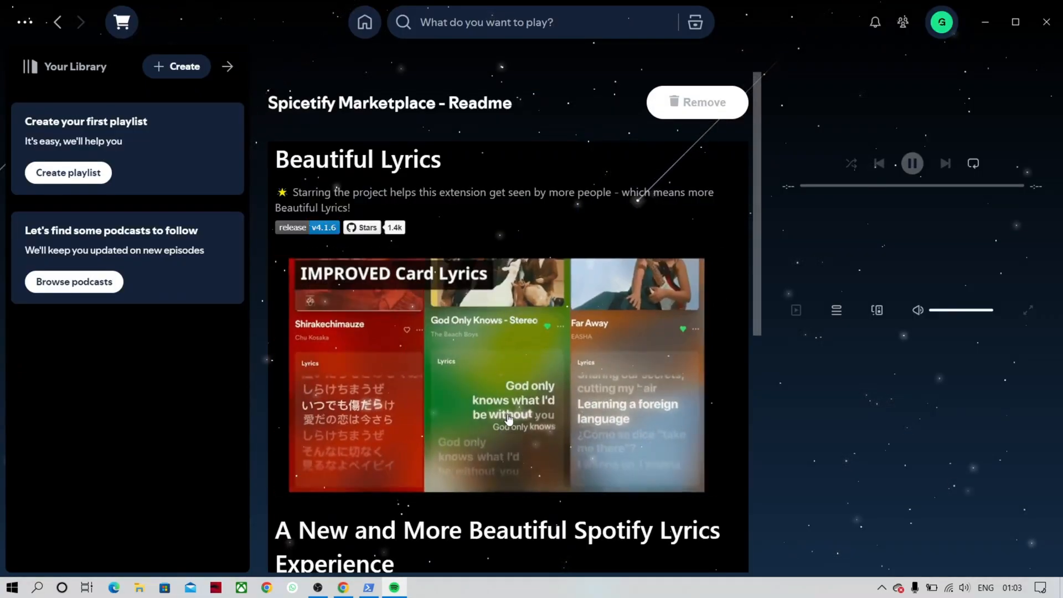
left_click(365, 22)
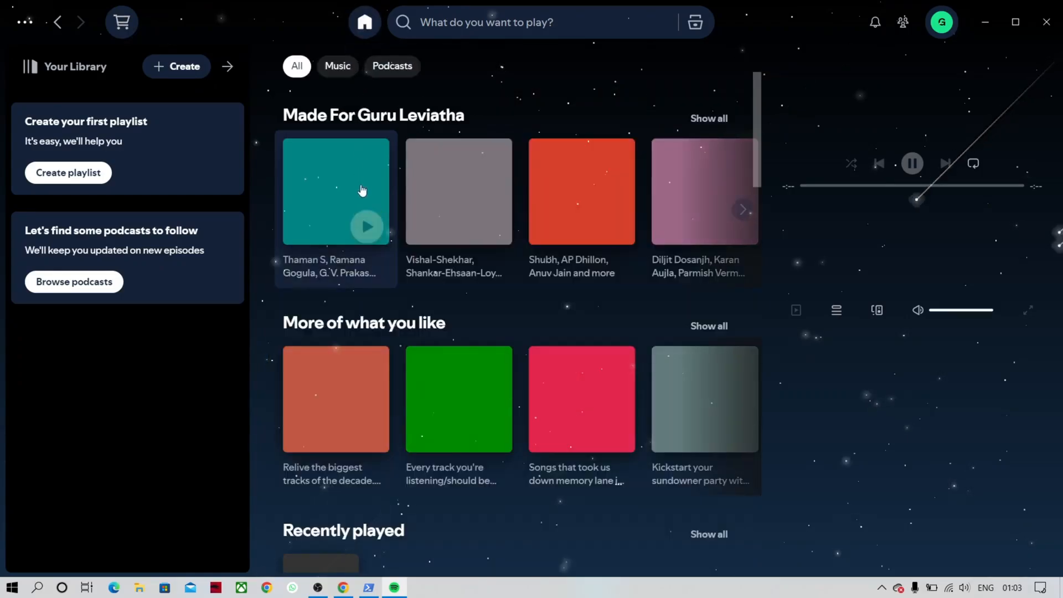
scroll("down", 3)
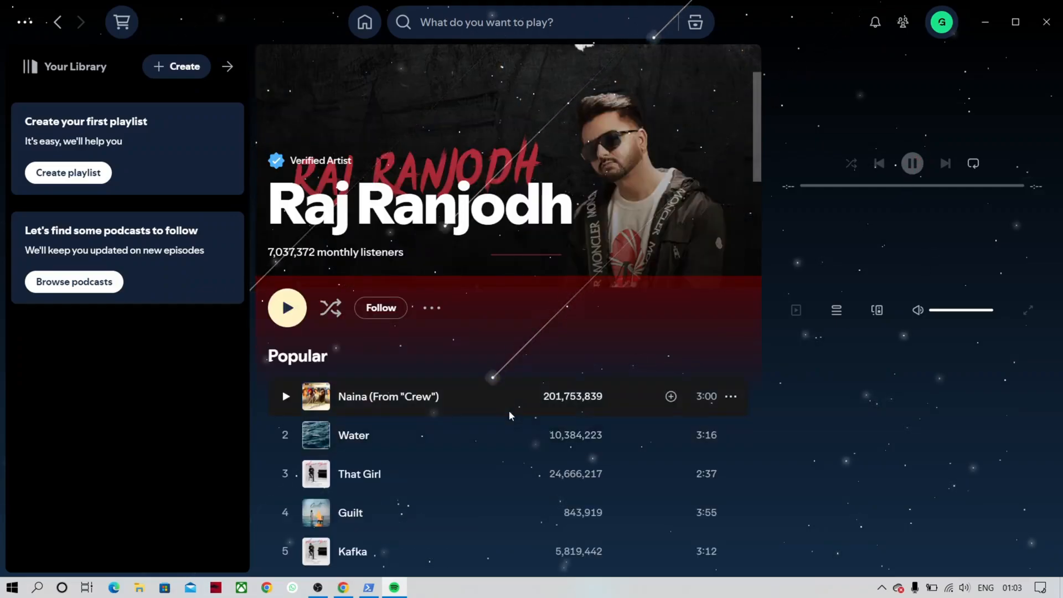
- Play Naina (From "Crew") from the Popular list and return to the Marketplace Extensions list
left_click(286, 307)
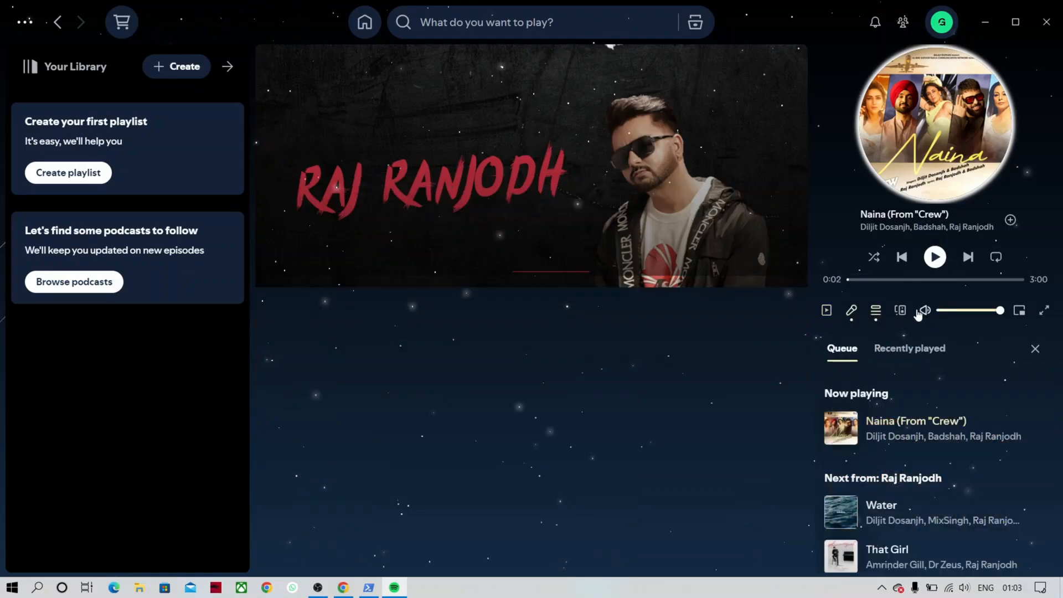
left_click(934, 256)
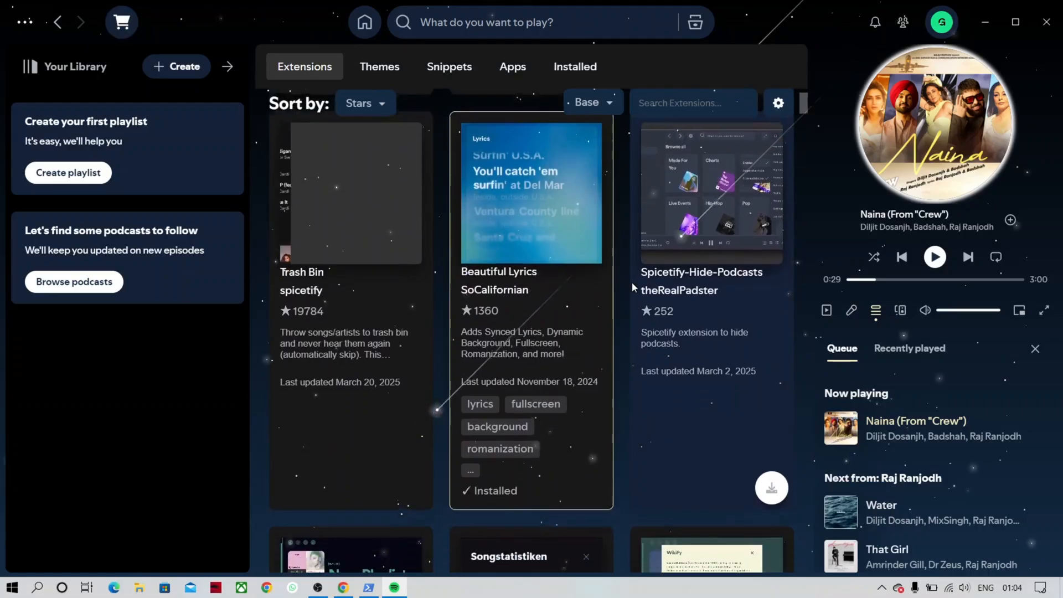
- Install Immersive View, then review the Marketplace's Installed items via the cart icon
scroll("down", 3)
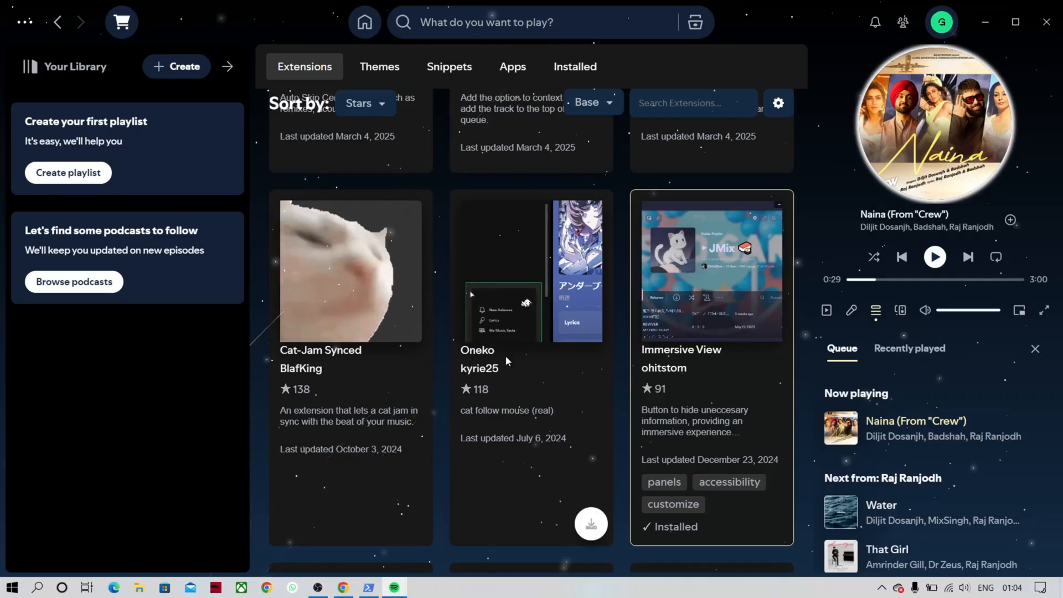
left_click(364, 21)
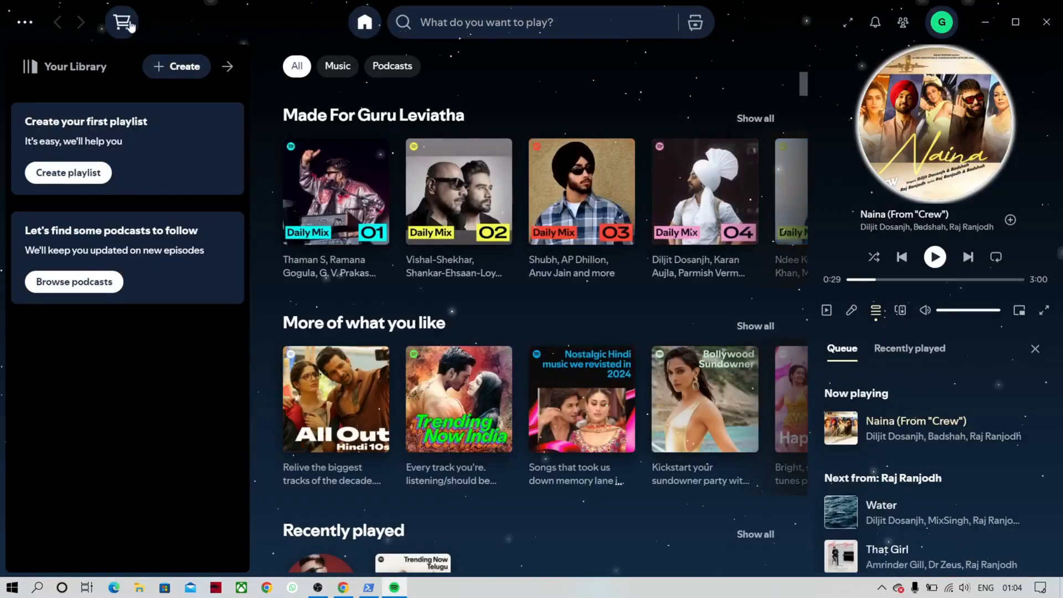
left_click(123, 23)
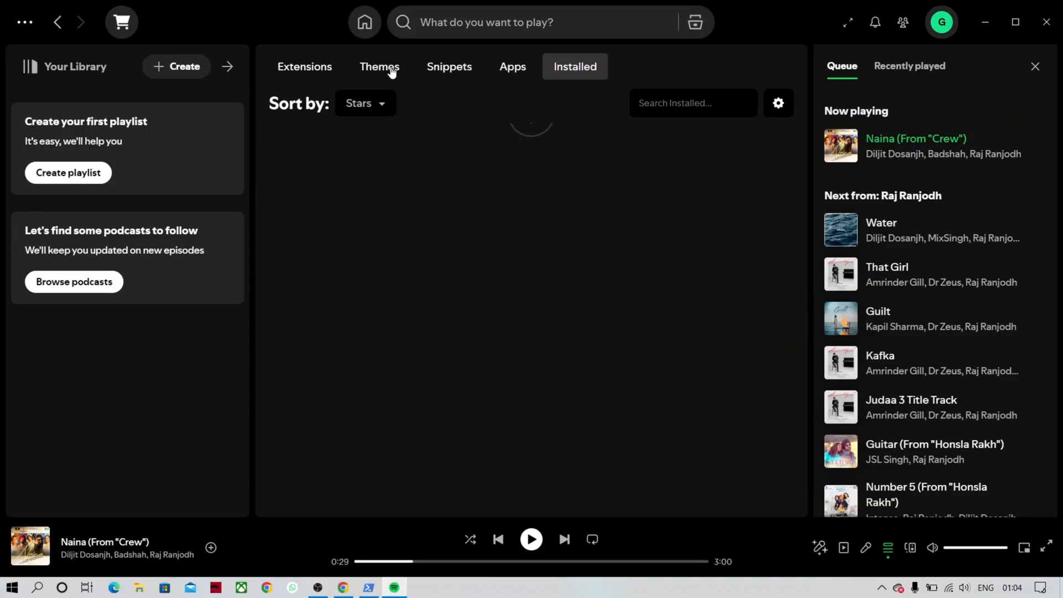
- Apply the Default Dynamic theme from the Themes list, tinting the interface from the album art
left_click(378, 66)
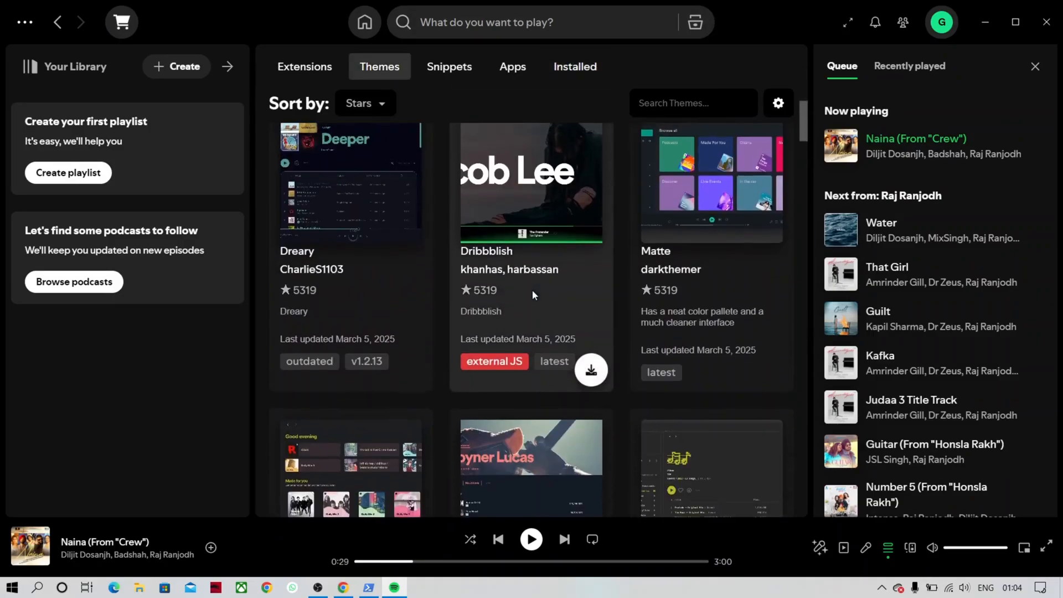
scroll("down", 3)
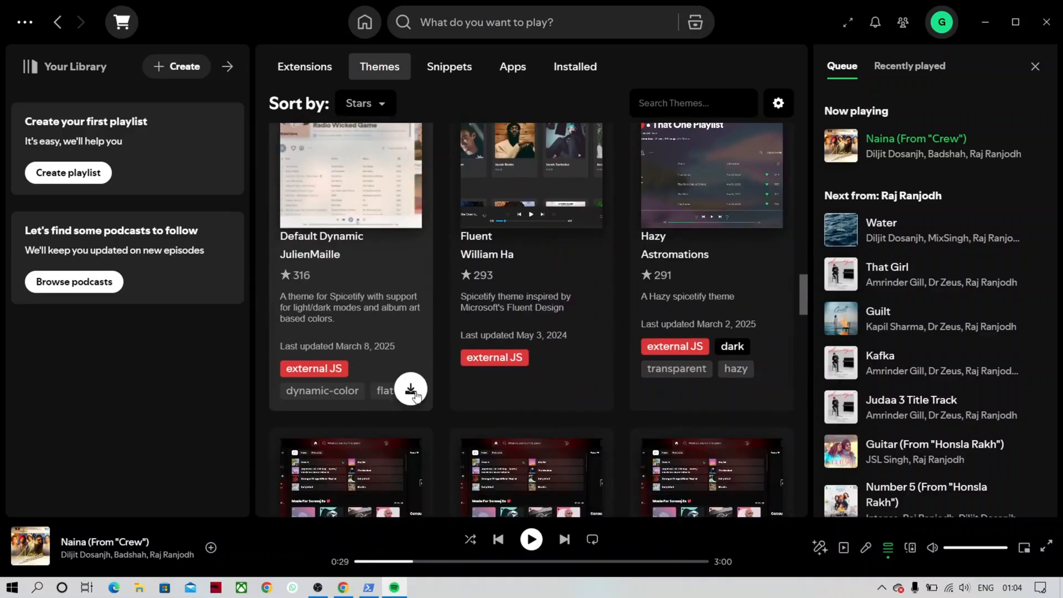
left_click(364, 22)
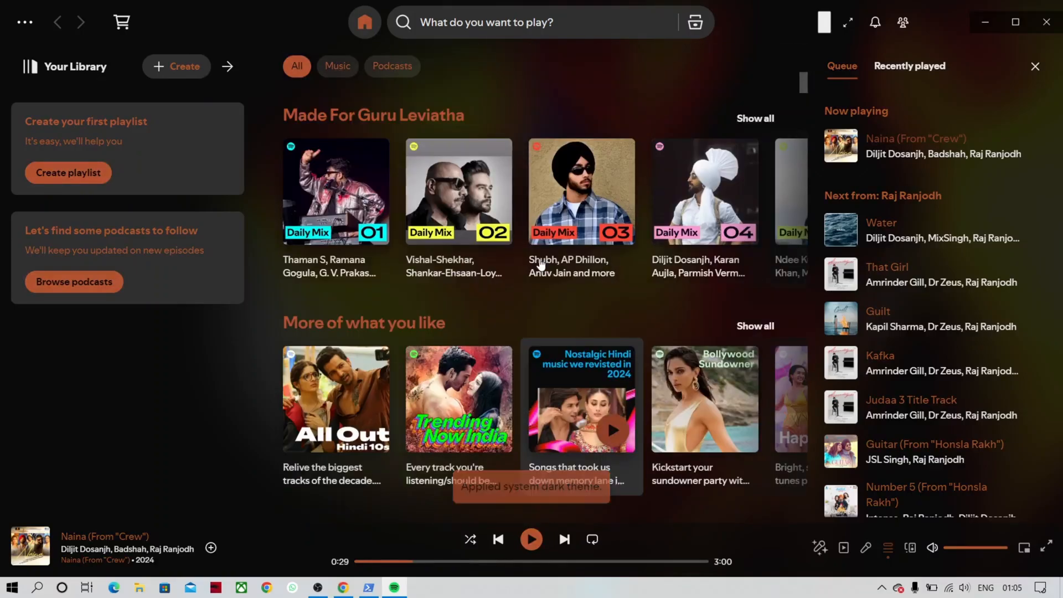
- Skip tracks until Gediyan plays to watch the dynamic colours re-tint, ending on the Themes list
scroll("down", 3)
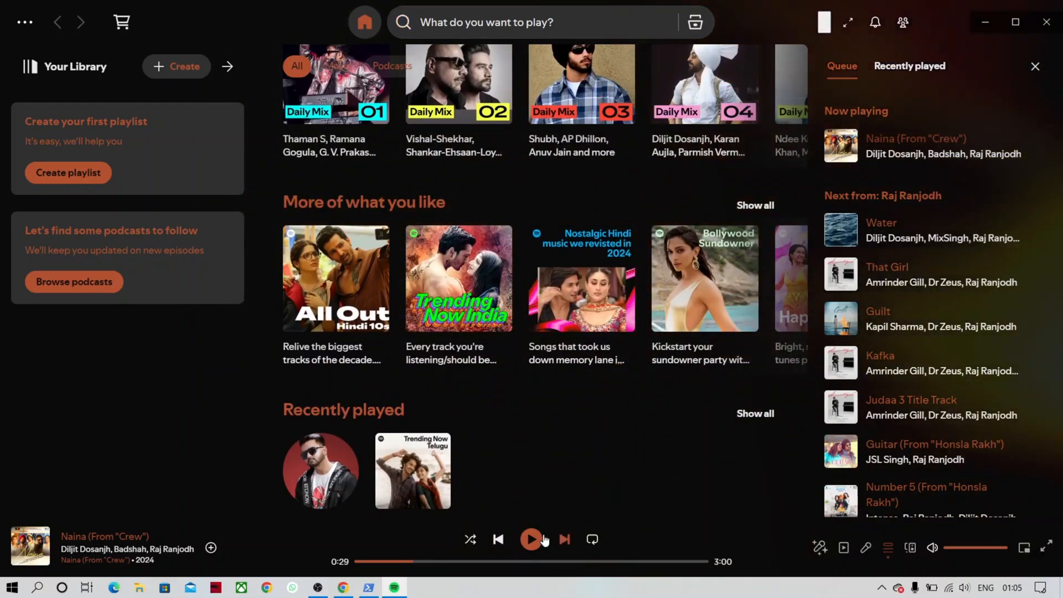
left_click(564, 538)
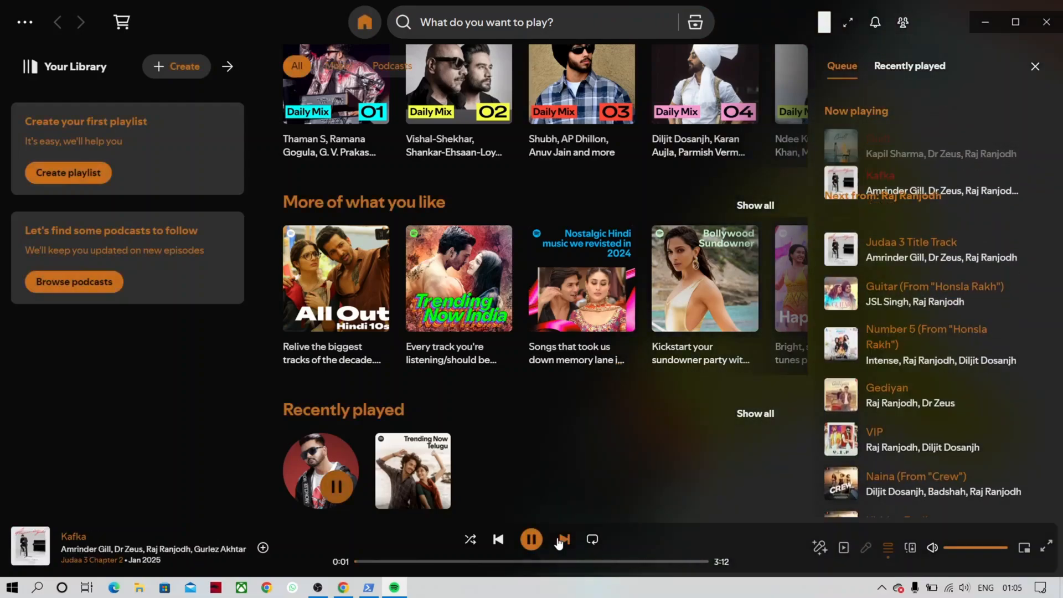
left_click(562, 538)
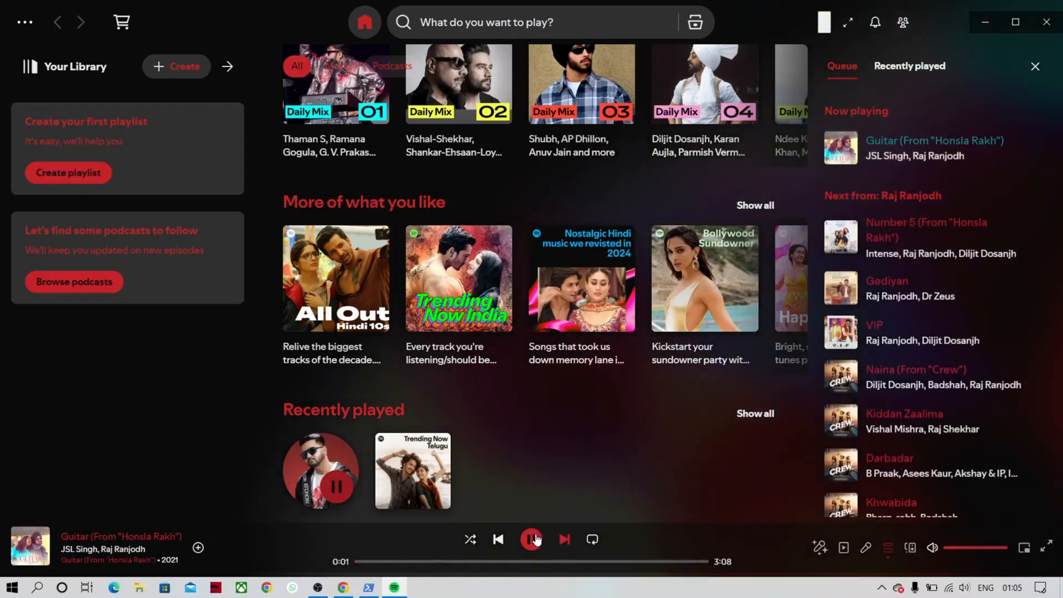
left_click(564, 538)
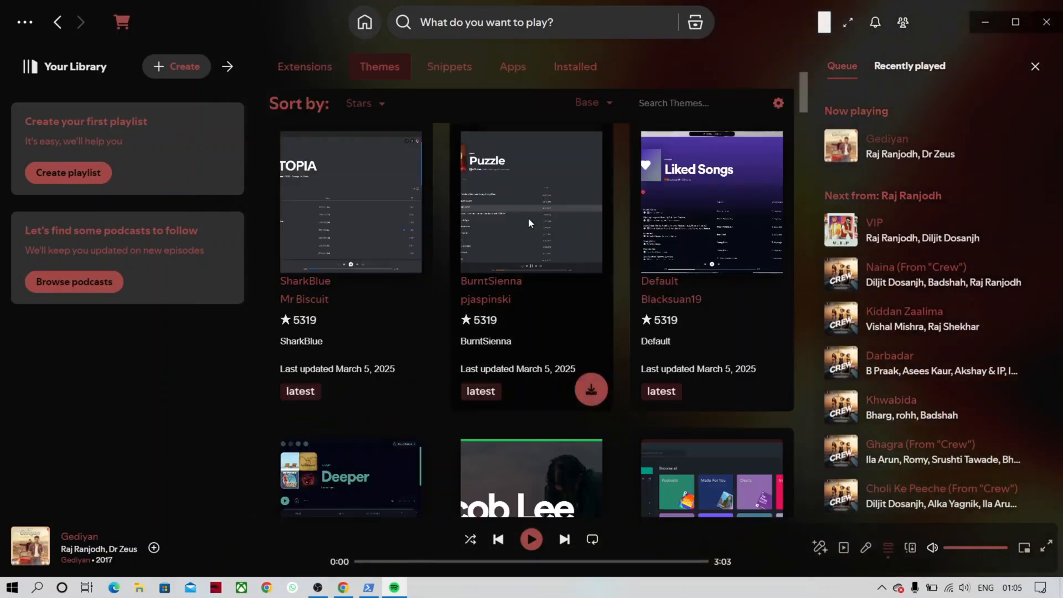
- Remove the Default Dynamic theme and return Home to the standard green look
scroll("down", 3)
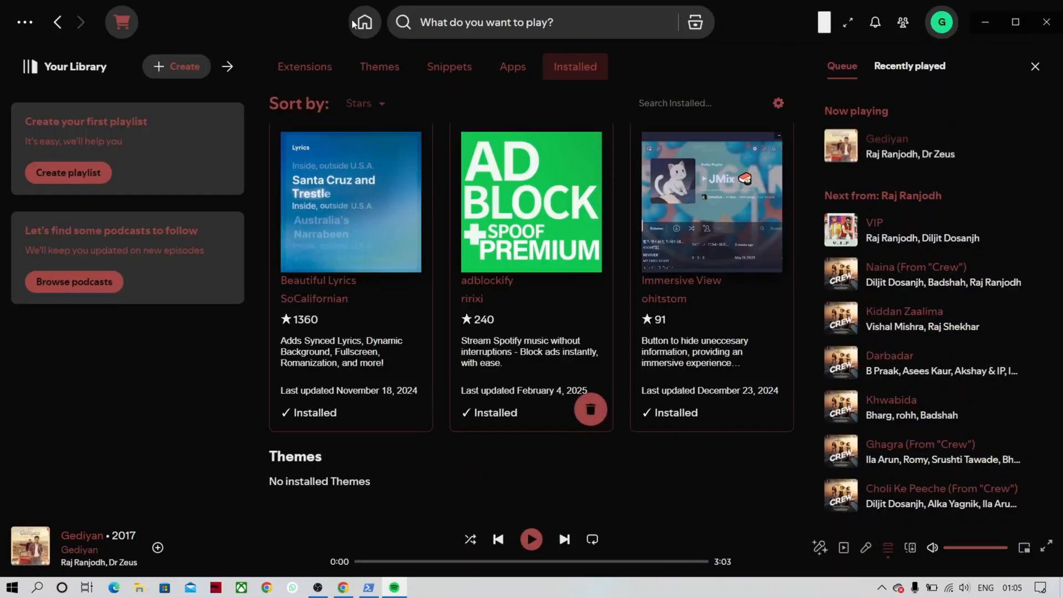
left_click(365, 21)
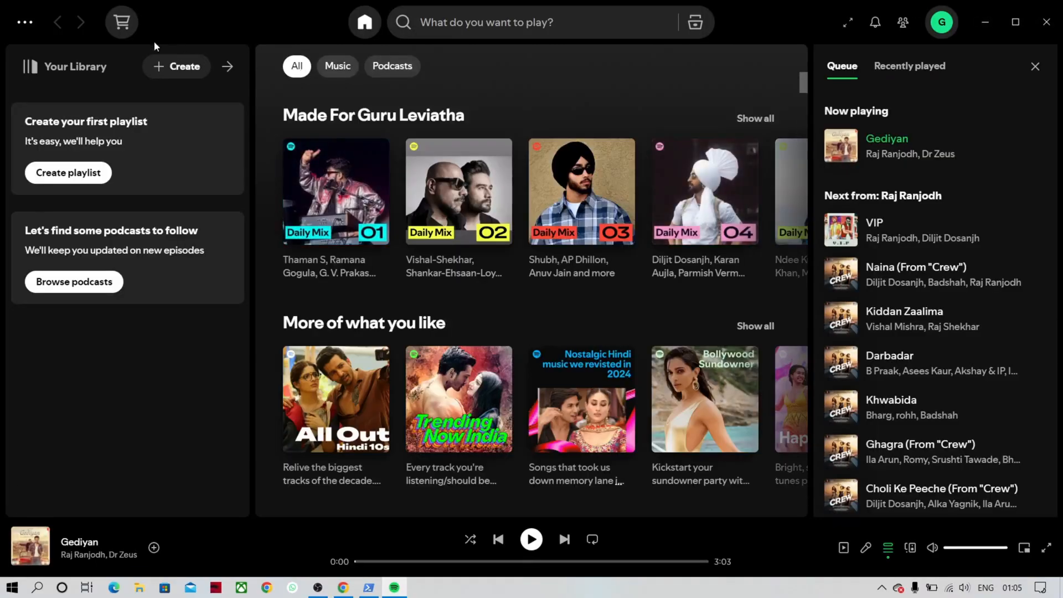